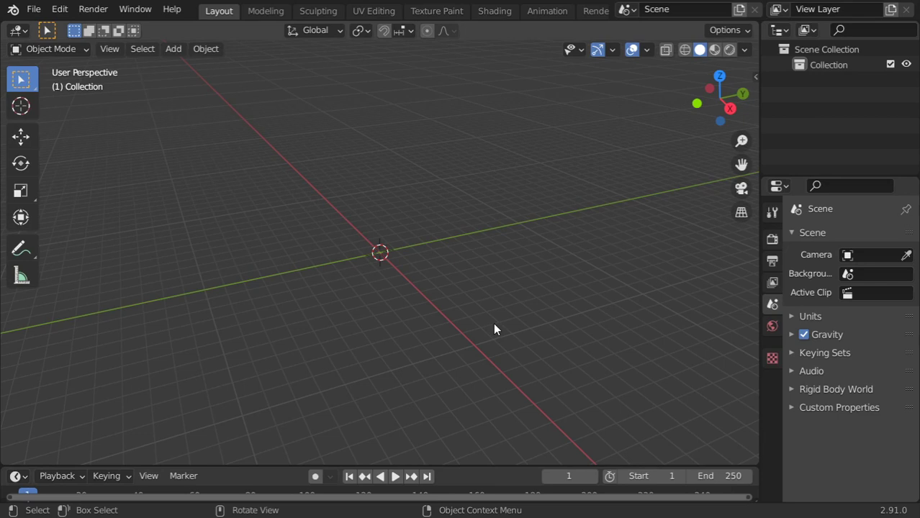
mouse_move(366, 237)
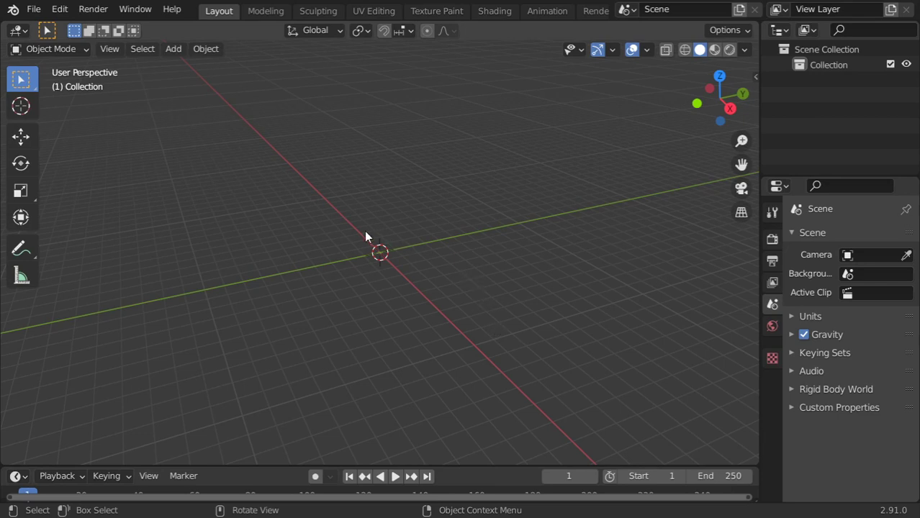
Step: Look for gears in the Add menu, then filter Preferences add-ons by 'extr' for Extra Objects
left_click(172, 49)
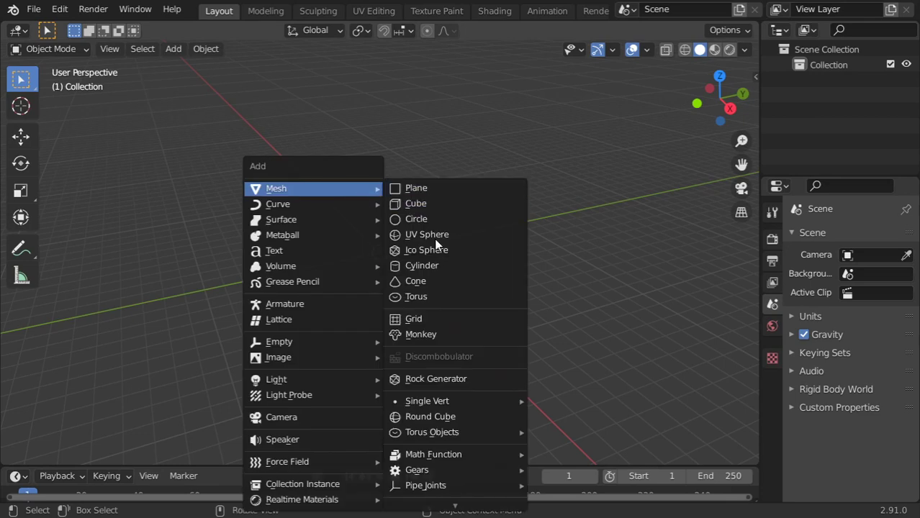
mouse_move(417, 470)
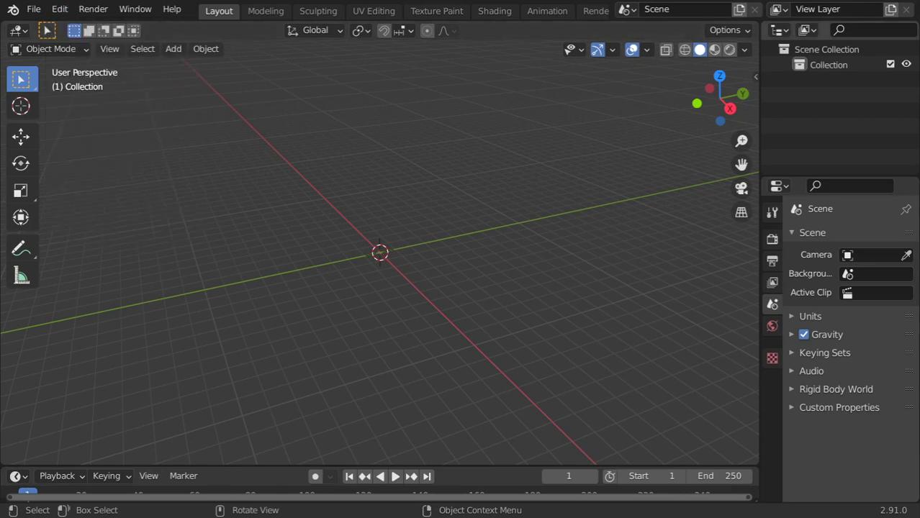
left_click(59, 8)
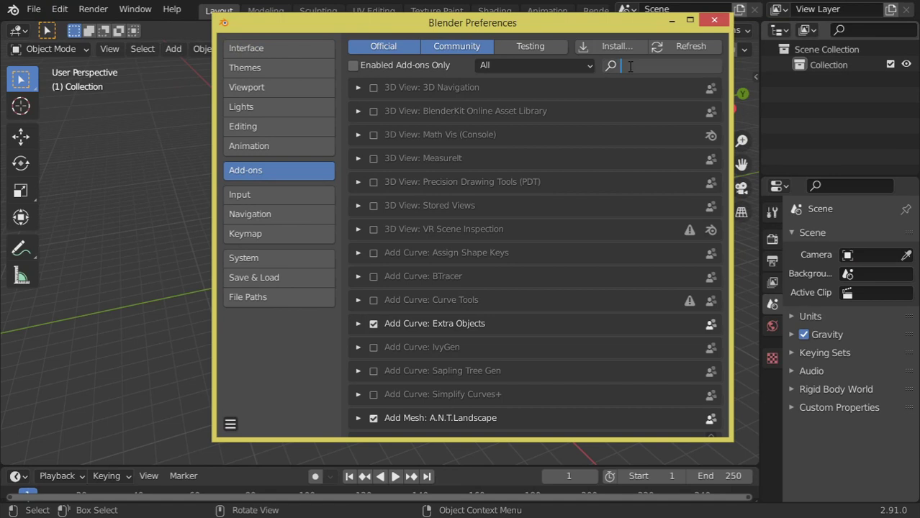
type("e")
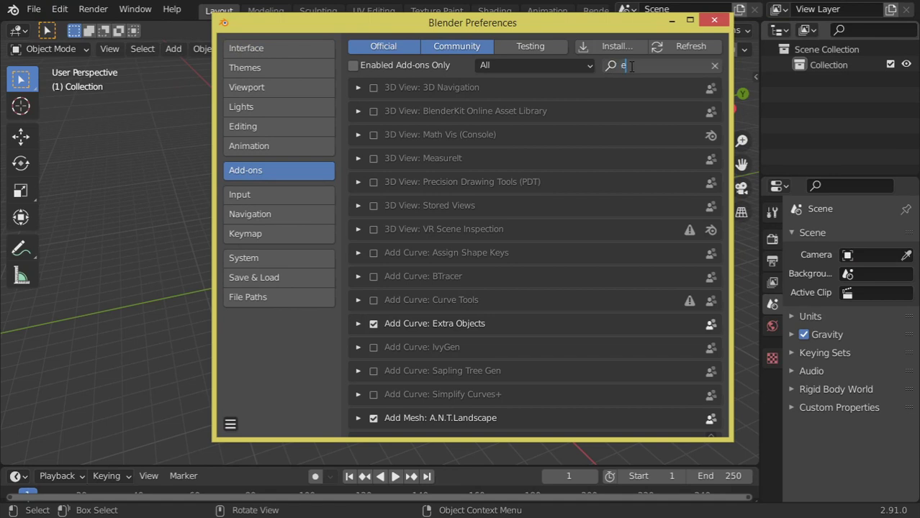
type("xtr")
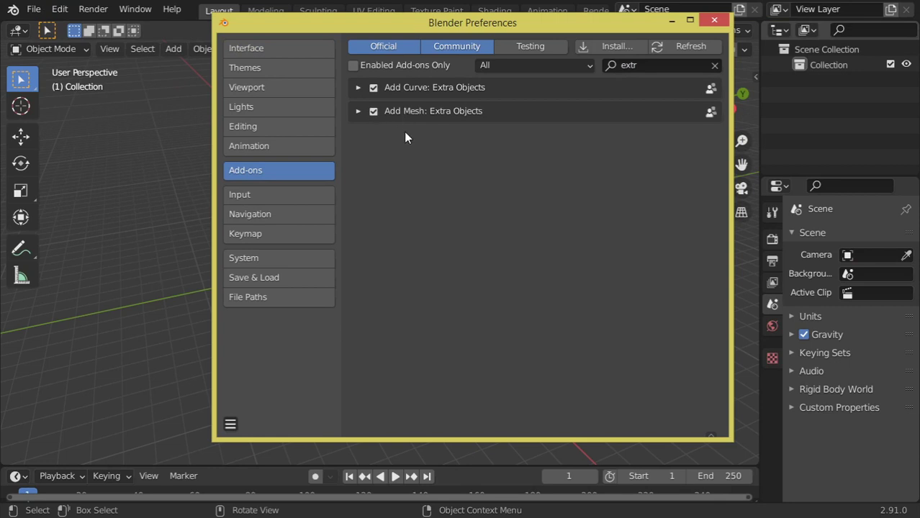
mouse_move(664, 59)
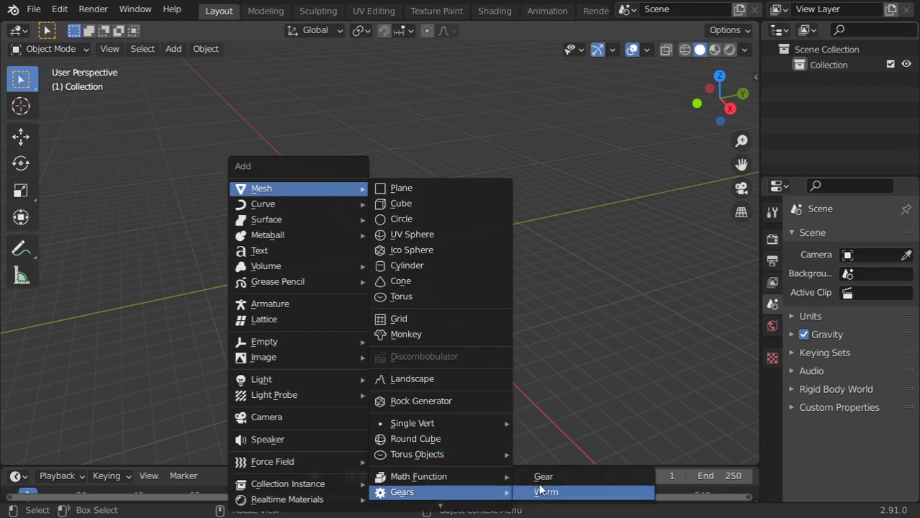
Step: Add a gear with Number of Teeth 6, Width 0.25 and Base 0.5, entering Edit Mode
left_click(543, 492)
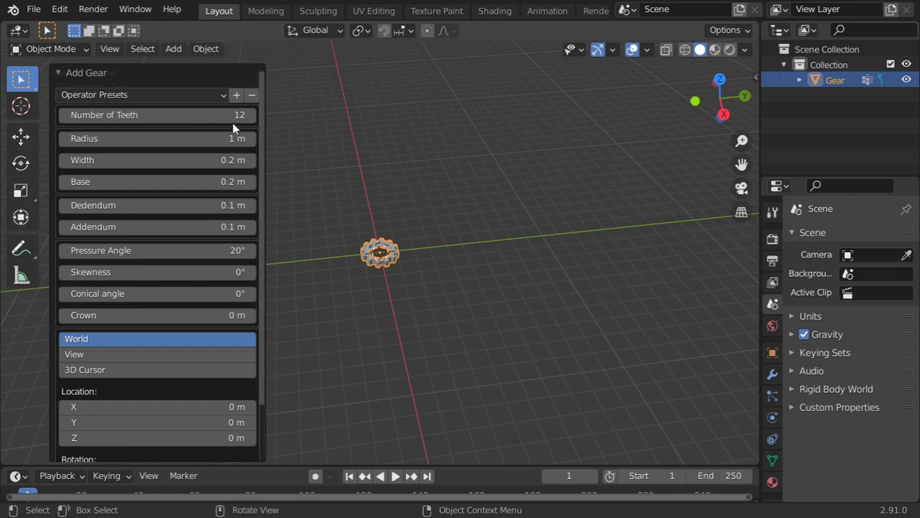
double_click(156, 139)
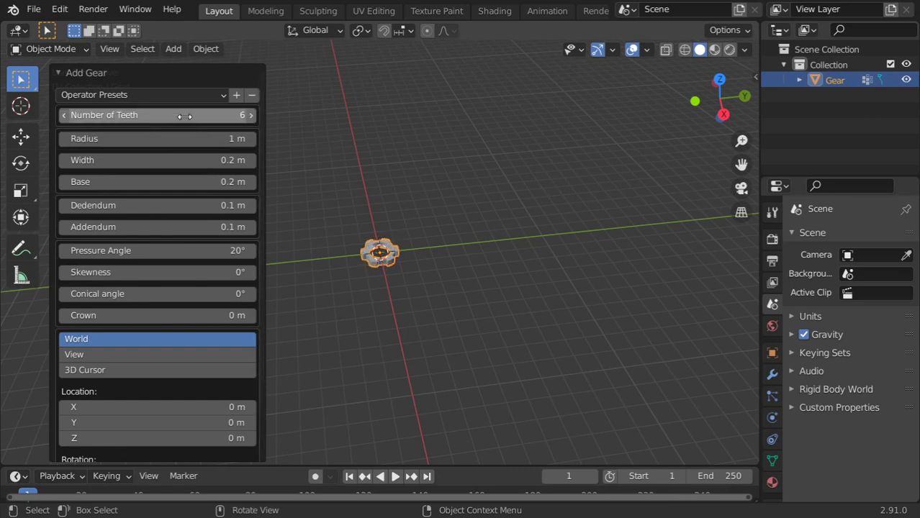
mouse_move(206, 226)
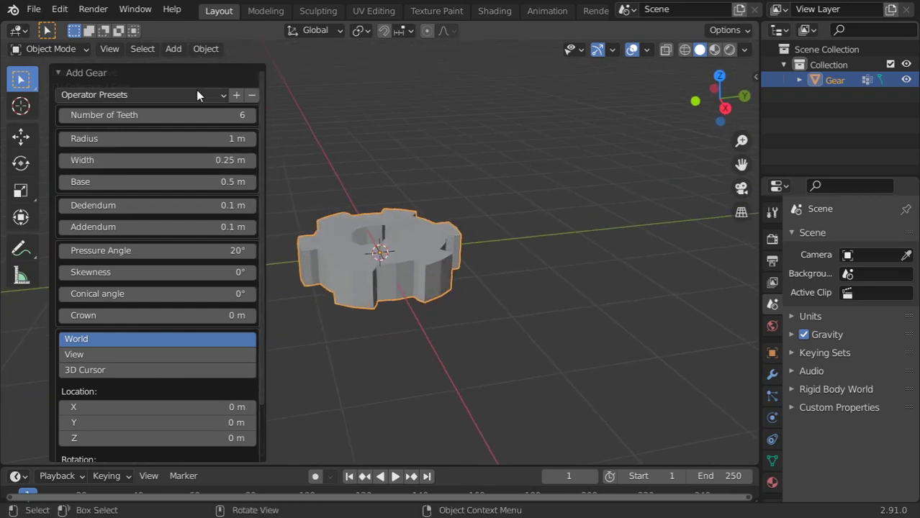
key("Tab")
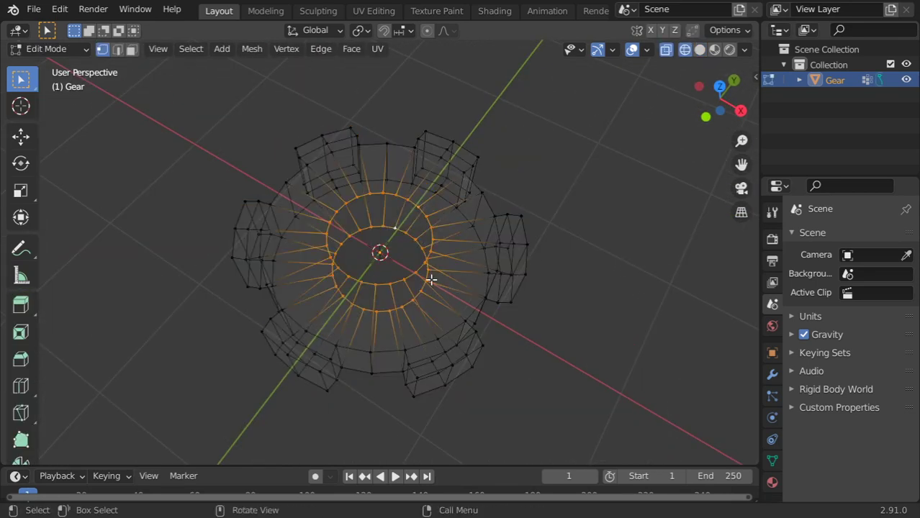
Step: Select the six-tooth gear's inner edge loop, rotate the gear slightly, and pan the top view
left_click(321, 48)
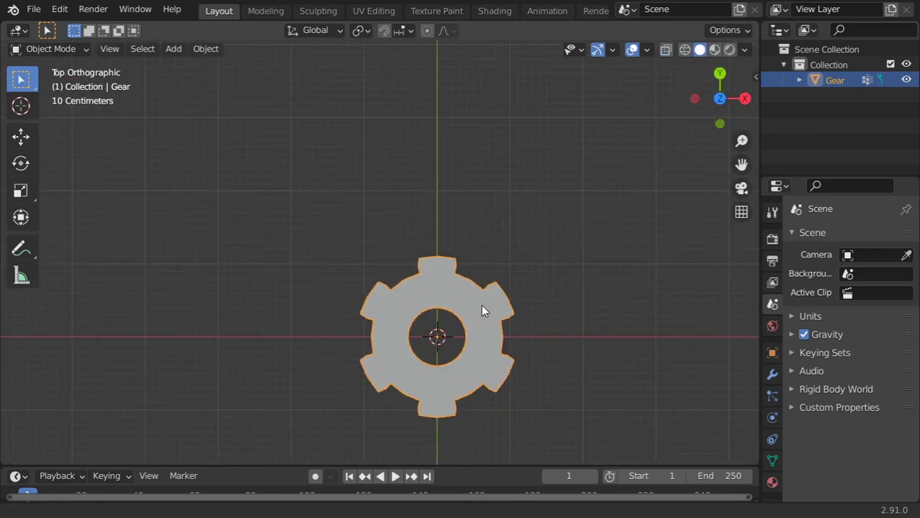
key("r")
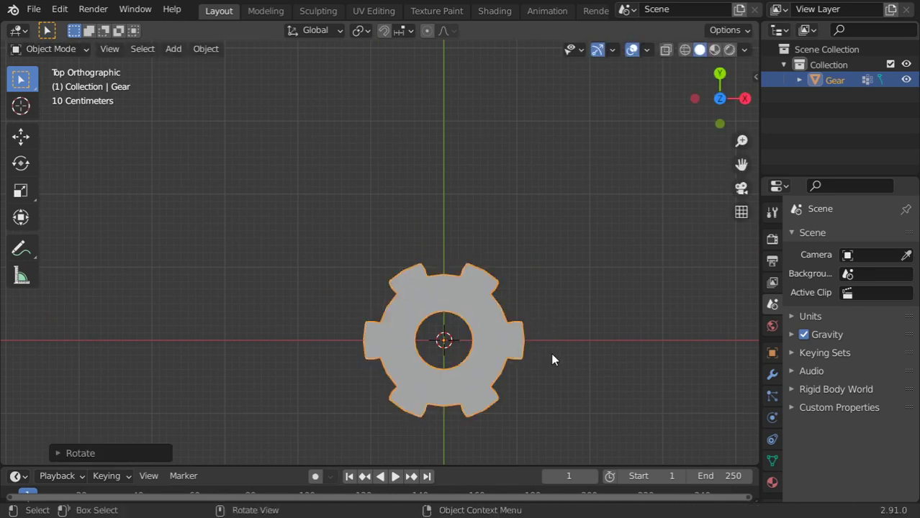
left_click_drag(445, 340, 444, 379)
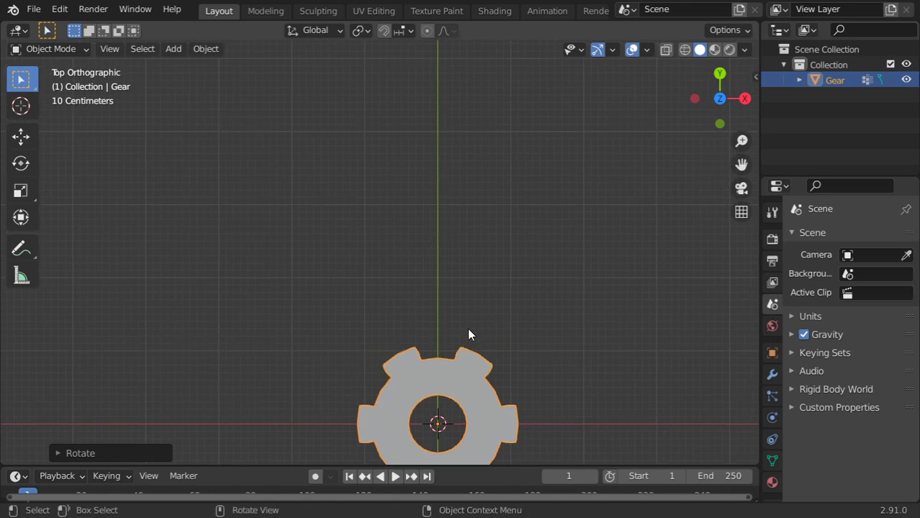
Step: Add a second 12-tooth gear with deeper teeth, entering an exact Addendum value
left_click(172, 48)
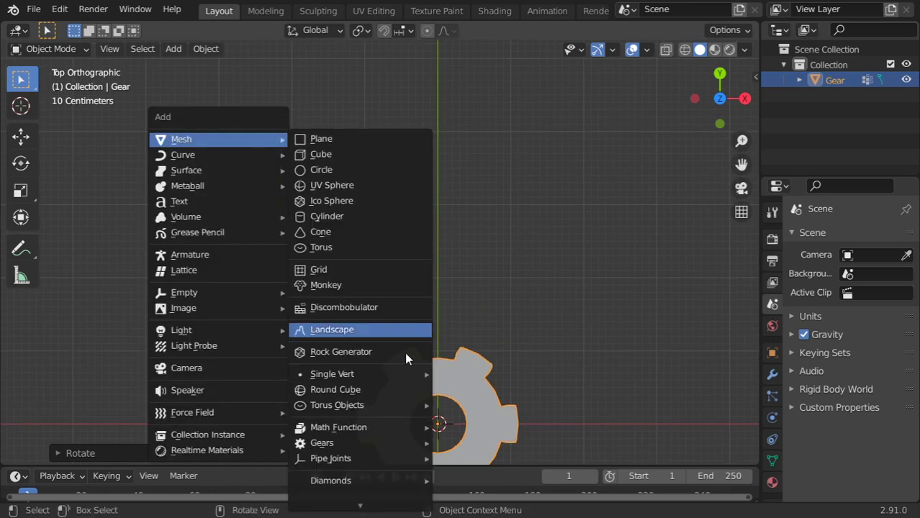
left_click(322, 443)
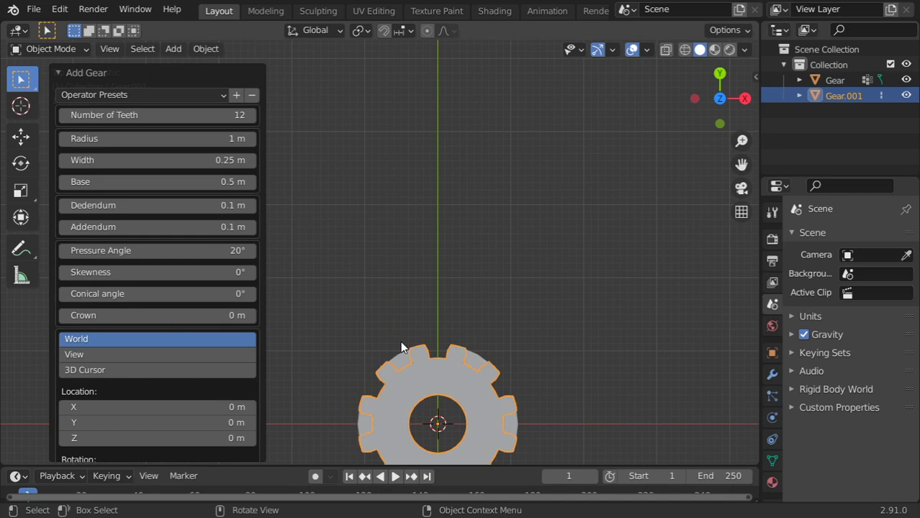
left_click_drag(403, 346, 461, 216)
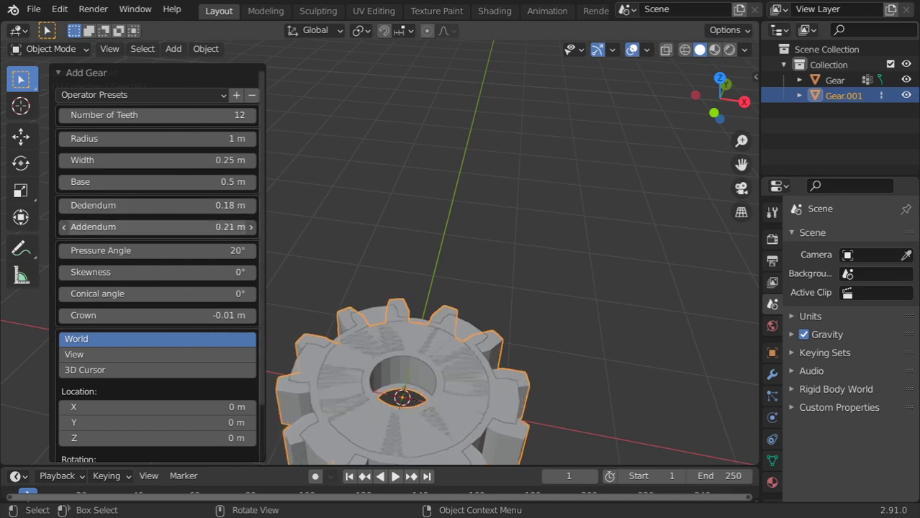
left_click_drag(157, 227, 198, 227)
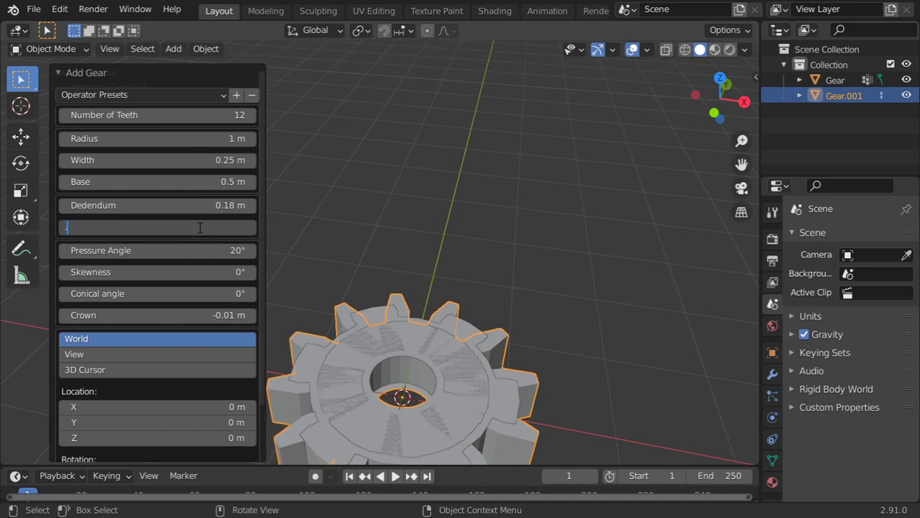
left_click(341, 242)
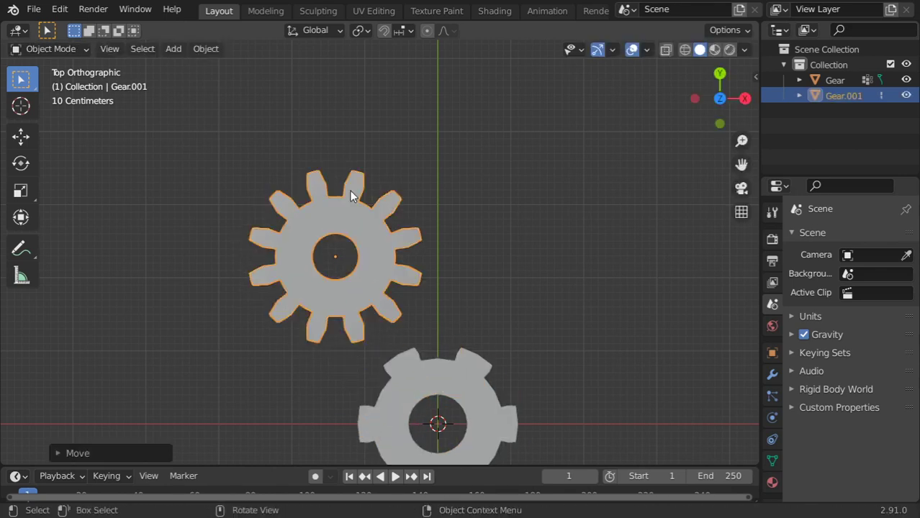
key("Tab")
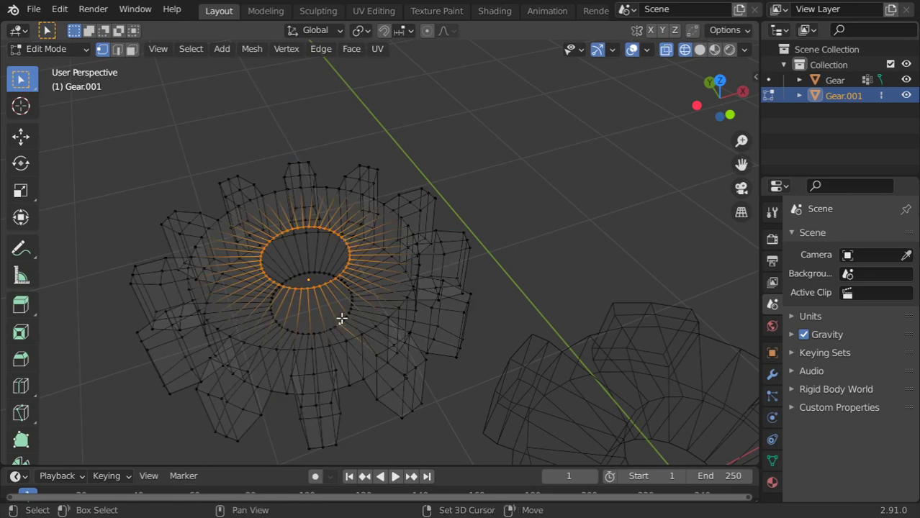
Step: Edit the second gear's inner edge loop, then remove it and keep Gear.002 upper right
left_click(321, 48)
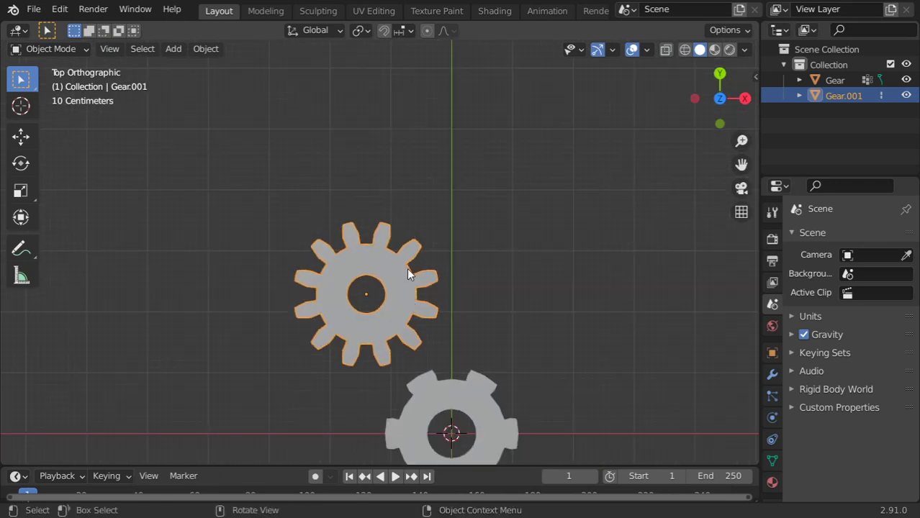
left_click(173, 49)
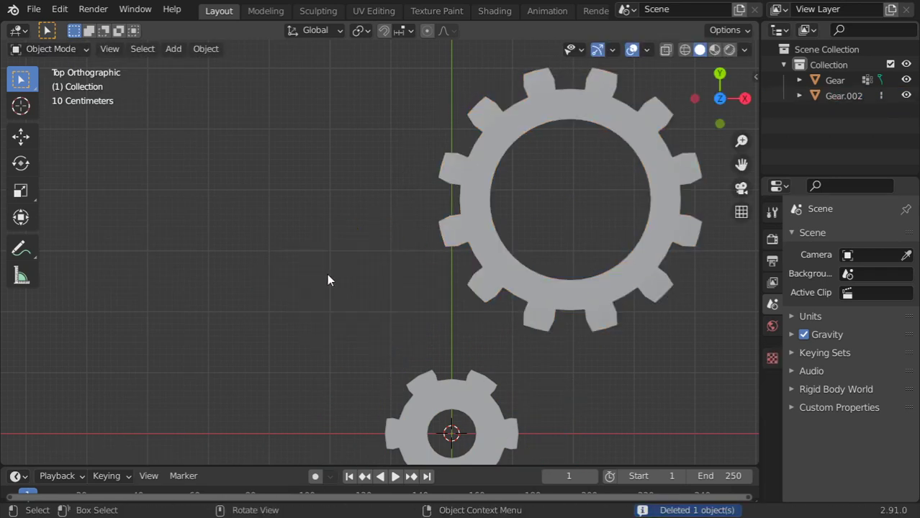
Step: Add a third gear with 24 teeth and a 4 m radius at the upper left
left_click(173, 48)
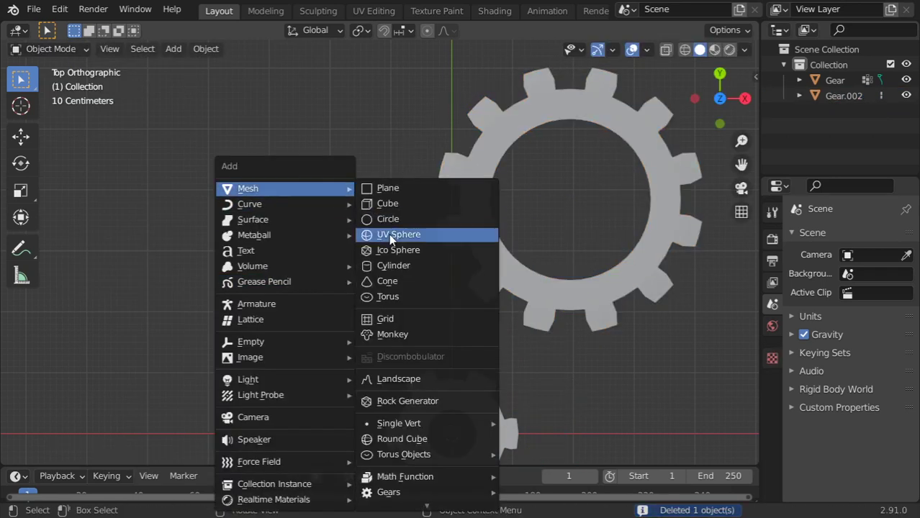
mouse_move(388, 492)
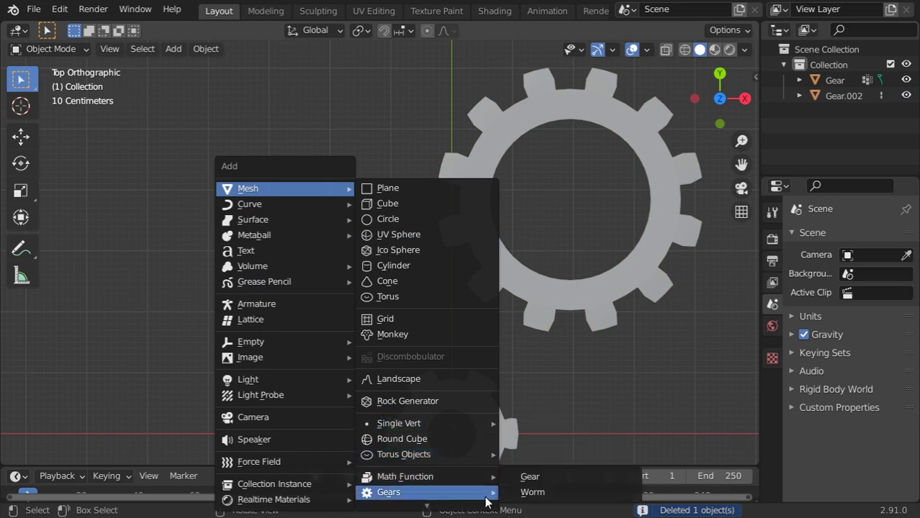
left_click(529, 476)
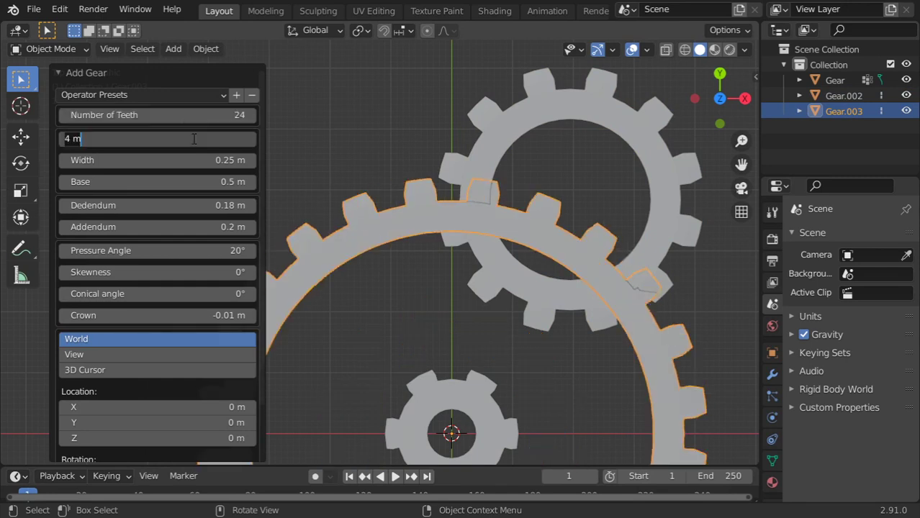
left_click(410, 234)
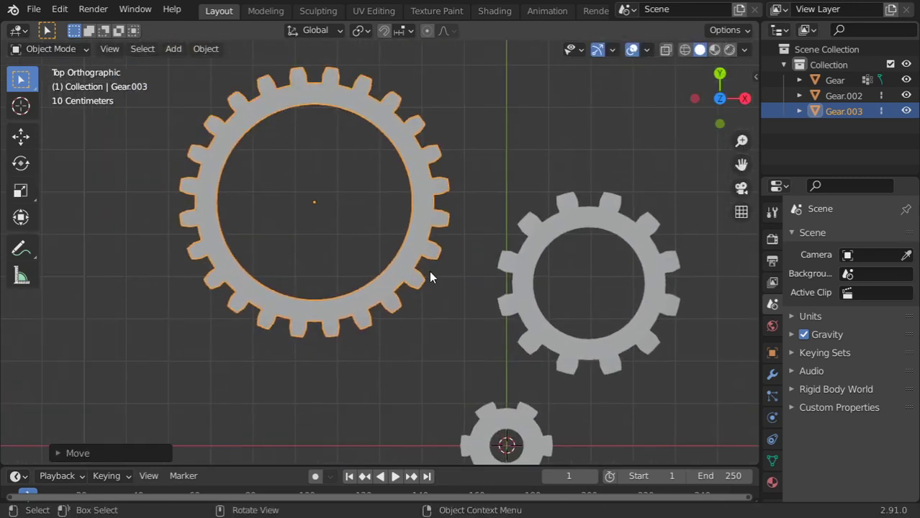
key("Tab")
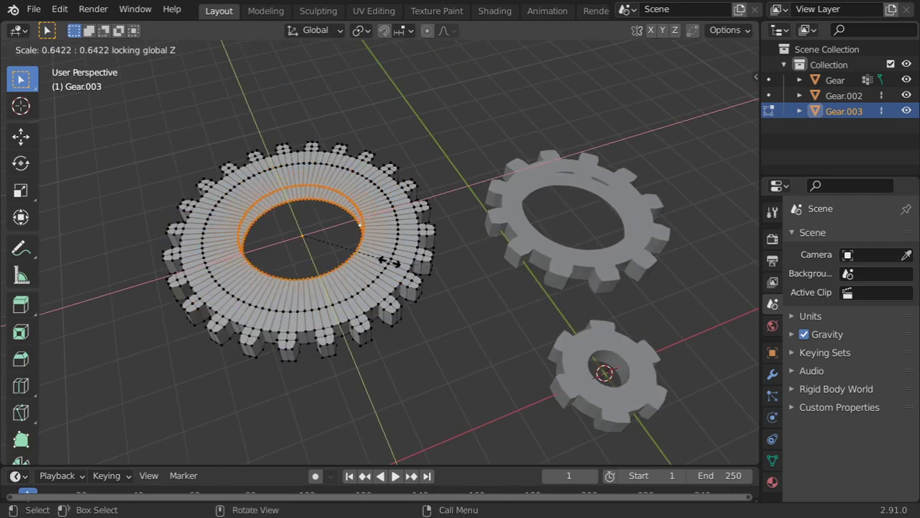
Step: Resize the large gear's inner ring and move Gear.002 up against the big gear's teeth
left_click(321, 48)
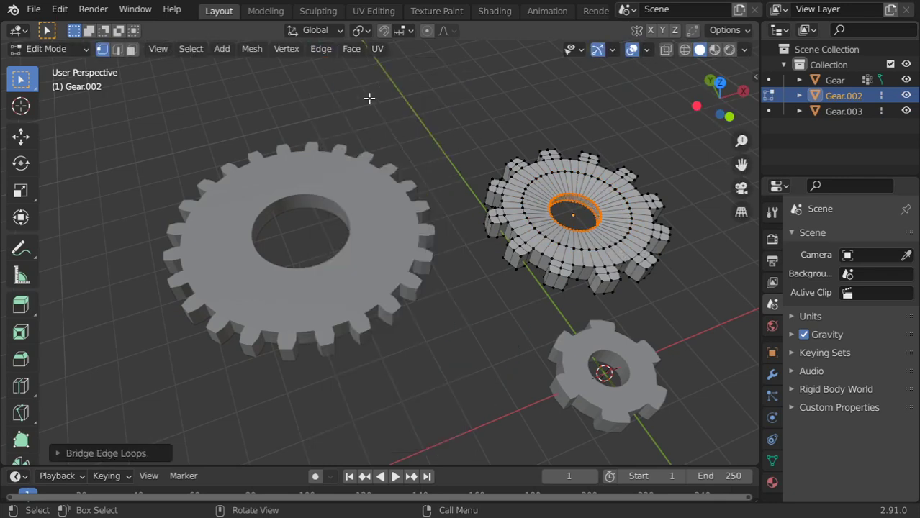
key("s")
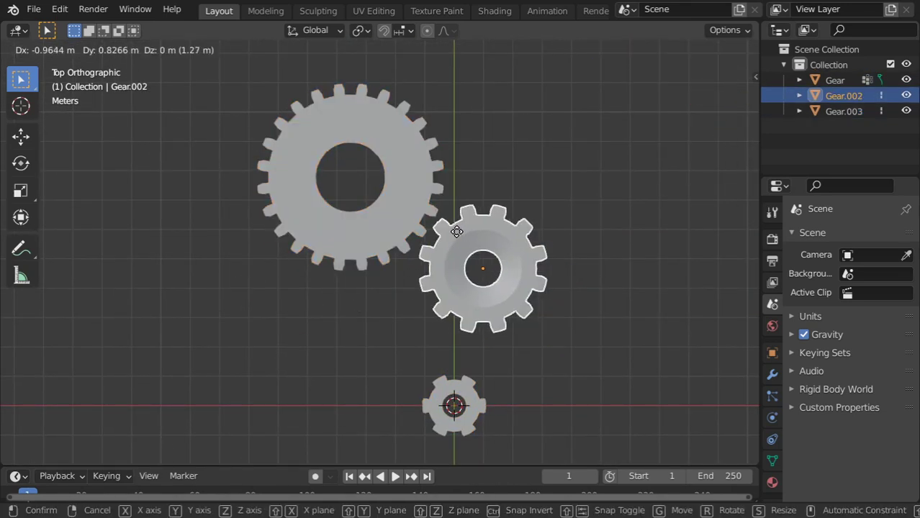
Step: Reposition Gear.002 and rotate the big gear so their teeth mesh
left_click(500, 243)
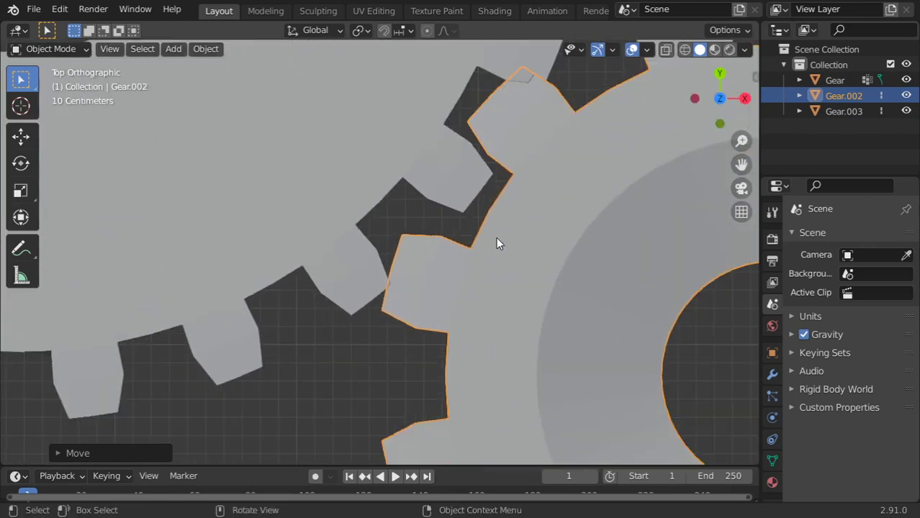
key("g")
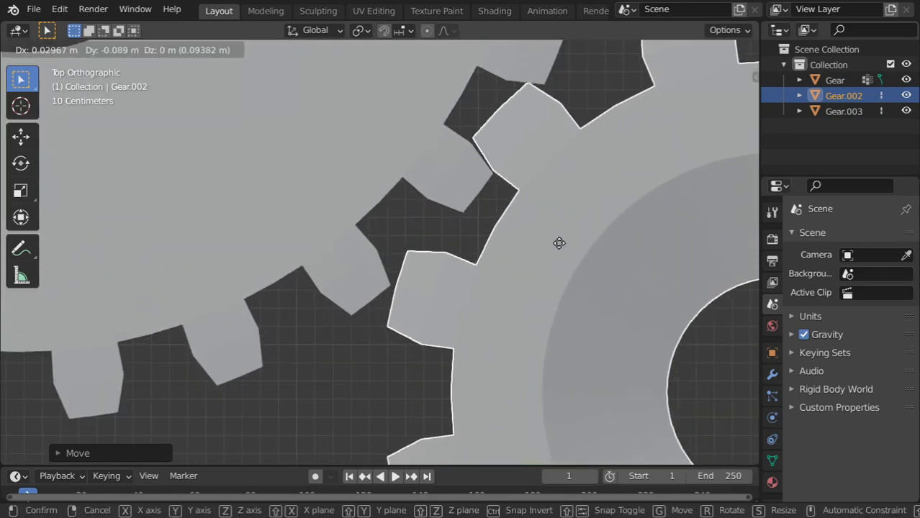
mouse_move(560, 244)
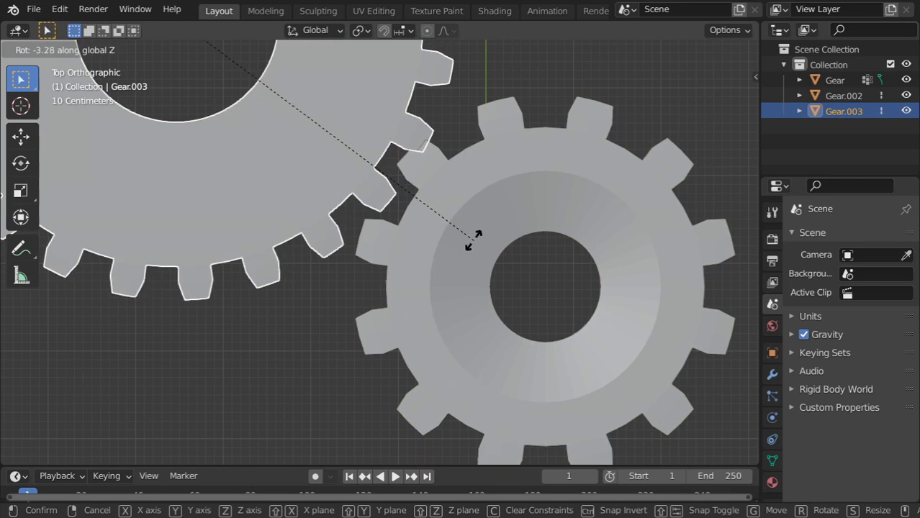
left_click(472, 248)
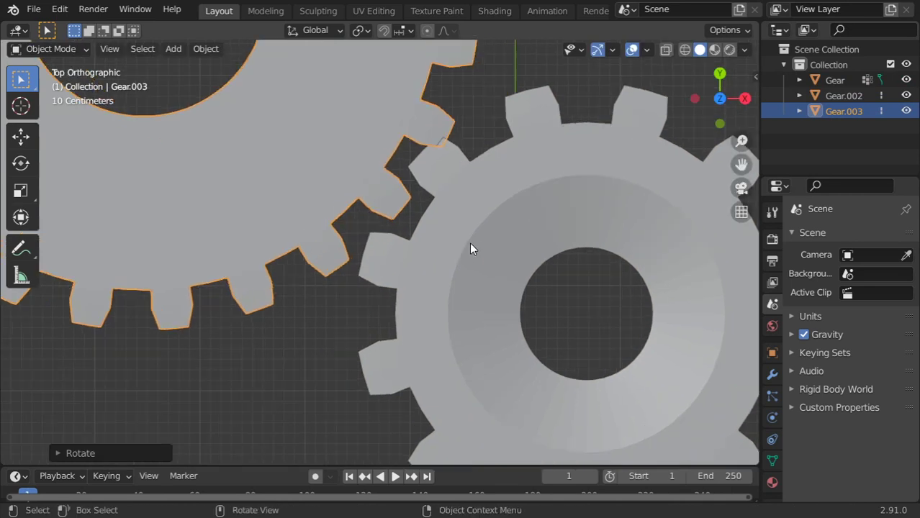
Step: Inspect Gear.002 in Edit Mode, then delete it from the scene
key("g")
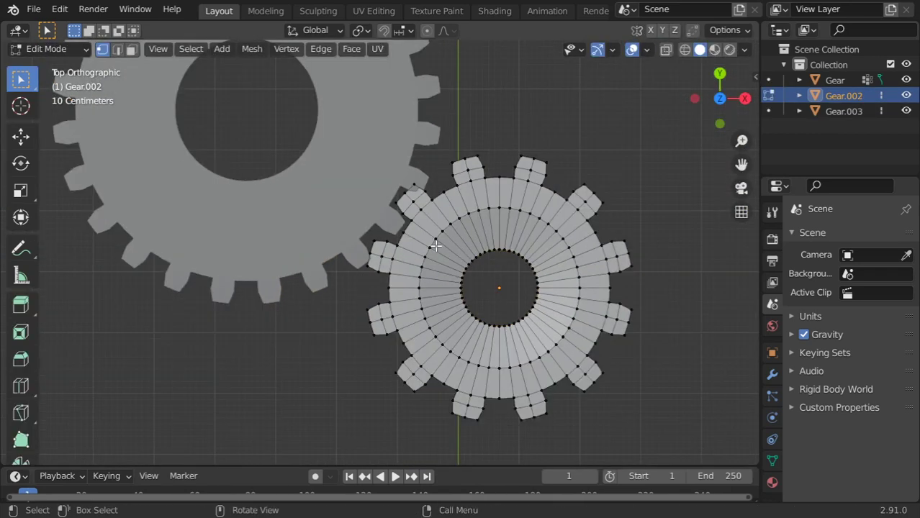
key("Tab")
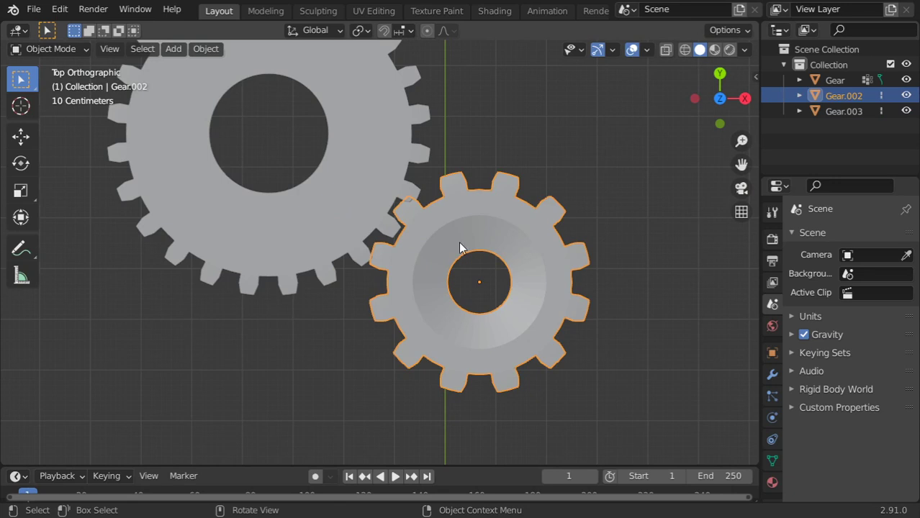
left_click(173, 49)
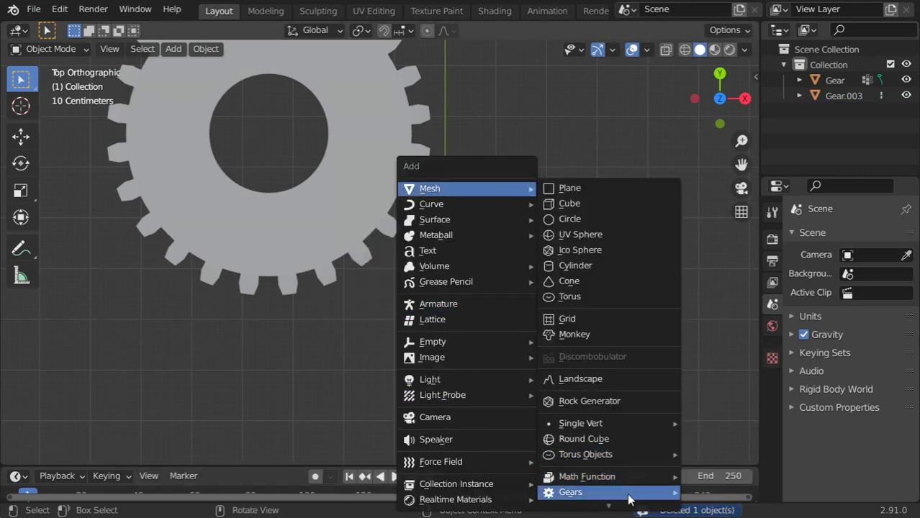
Step: Add Gear.004 with 12 teeth, Dedendum 0.1 m and Addendum 0.3 m
left_click(570, 491)
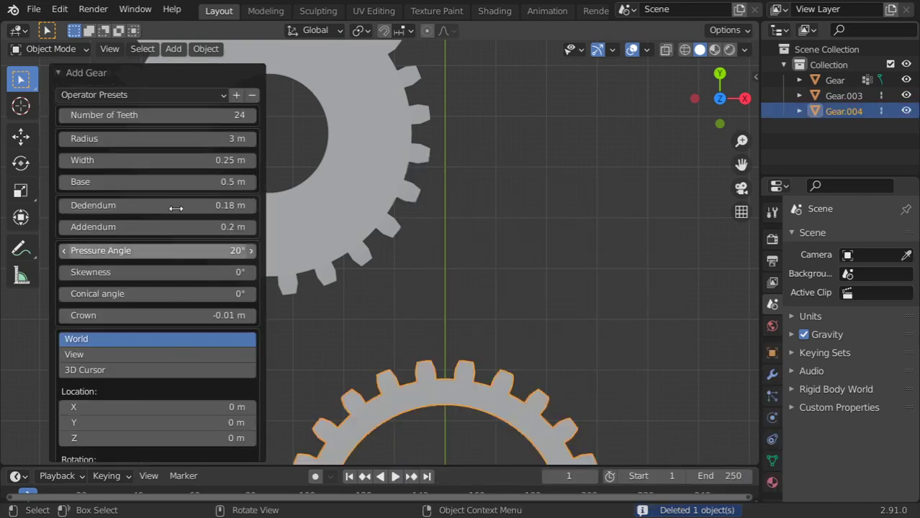
left_click(156, 115)
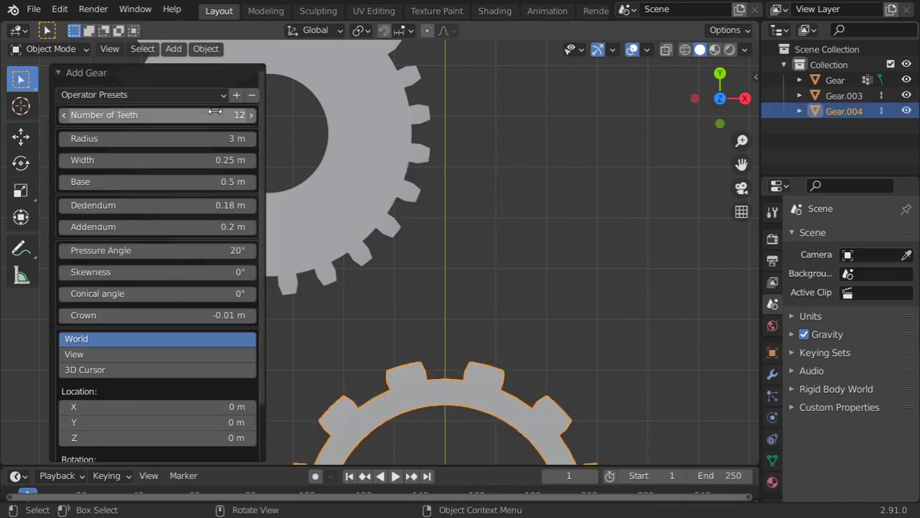
double_click(156, 205)
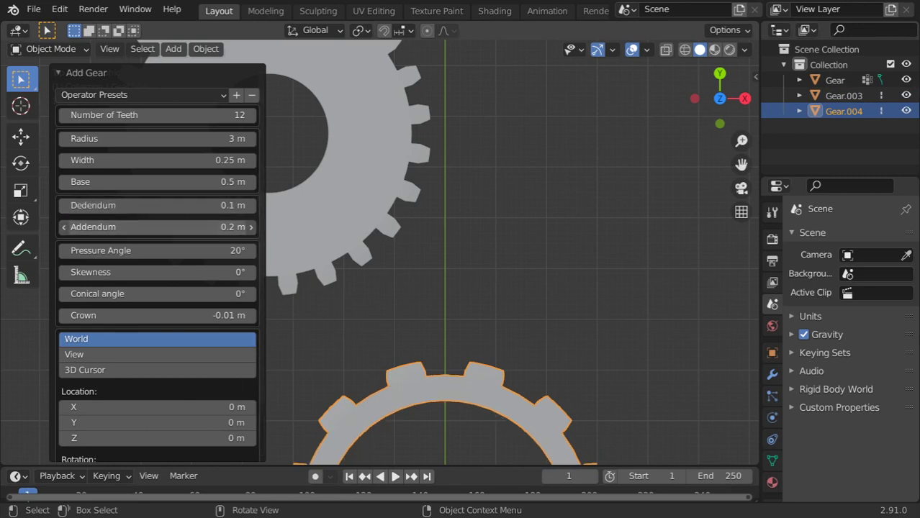
left_click_drag(144, 227, 188, 227)
type(".3")
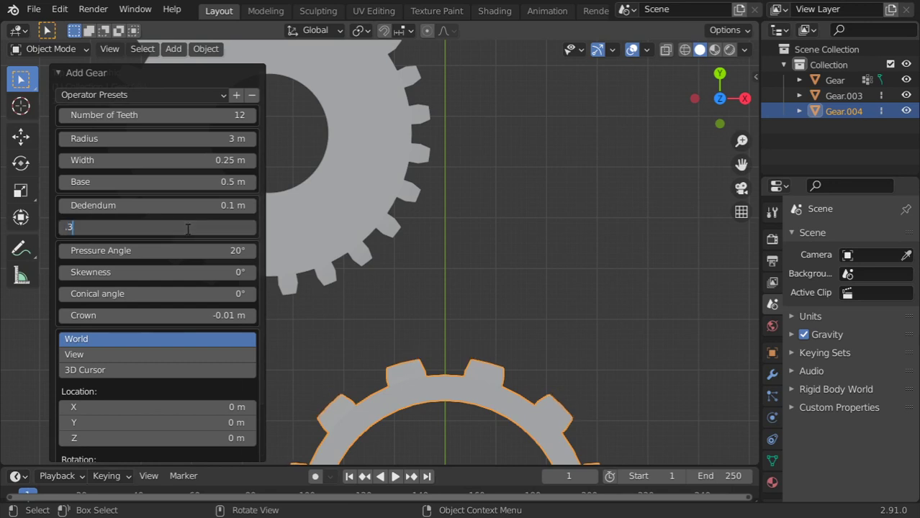
key("Return")
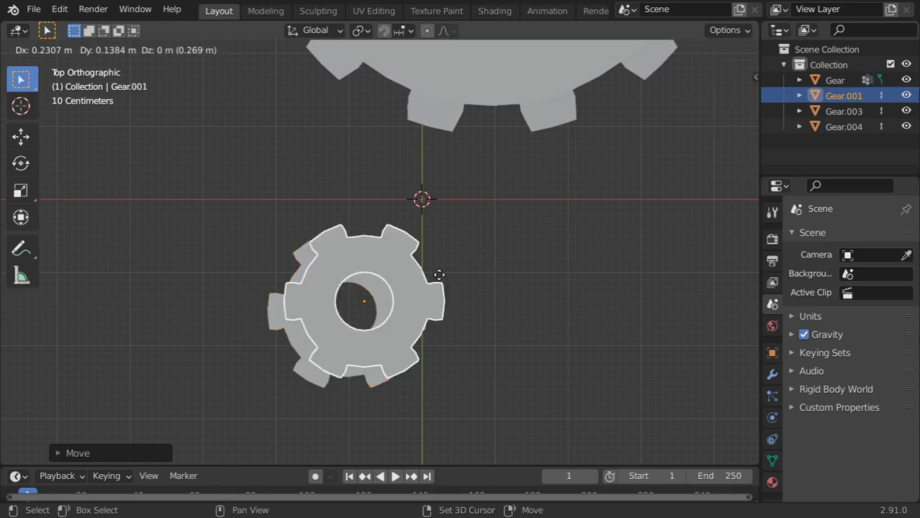
Step: Position and rotate the copied small gear, then move and rescale Gear.004 to interlock with it
left_click_drag(364, 302, 457, 213)
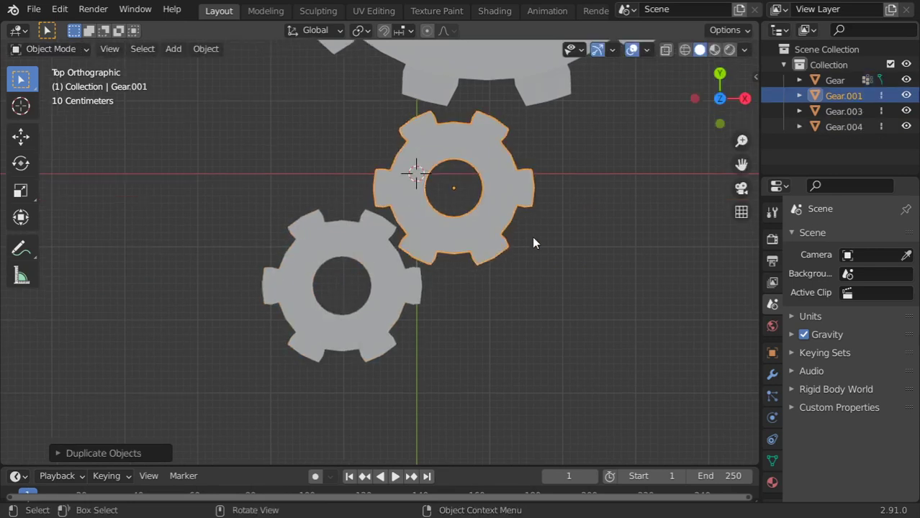
key("r")
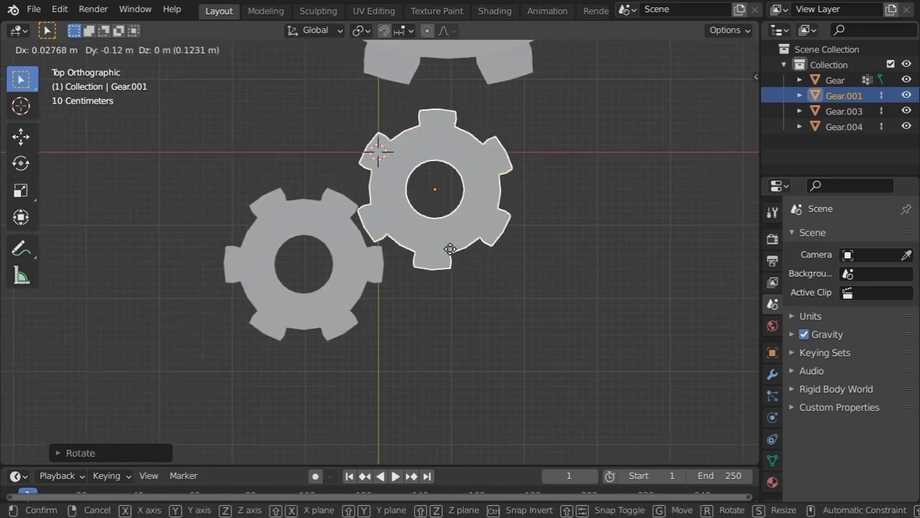
mouse_move(485, 240)
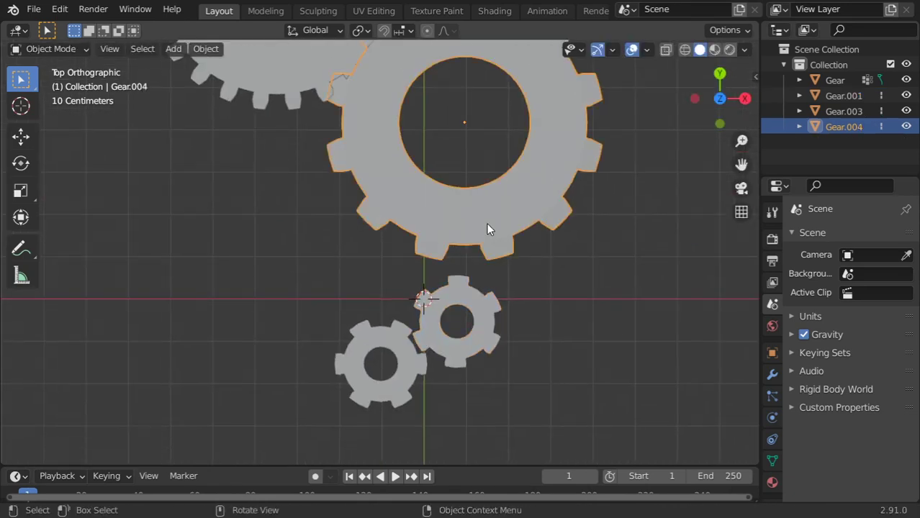
left_click_drag(490, 229, 461, 273)
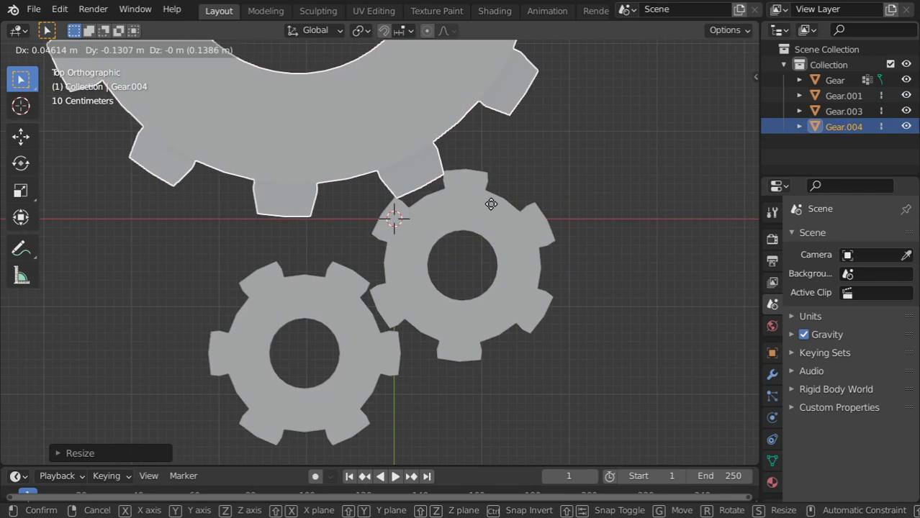
mouse_move(491, 216)
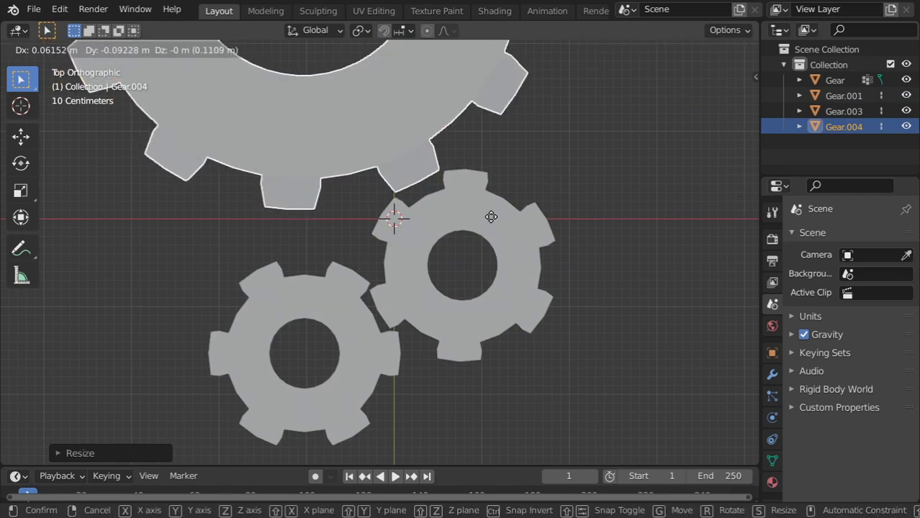
mouse_move(488, 223)
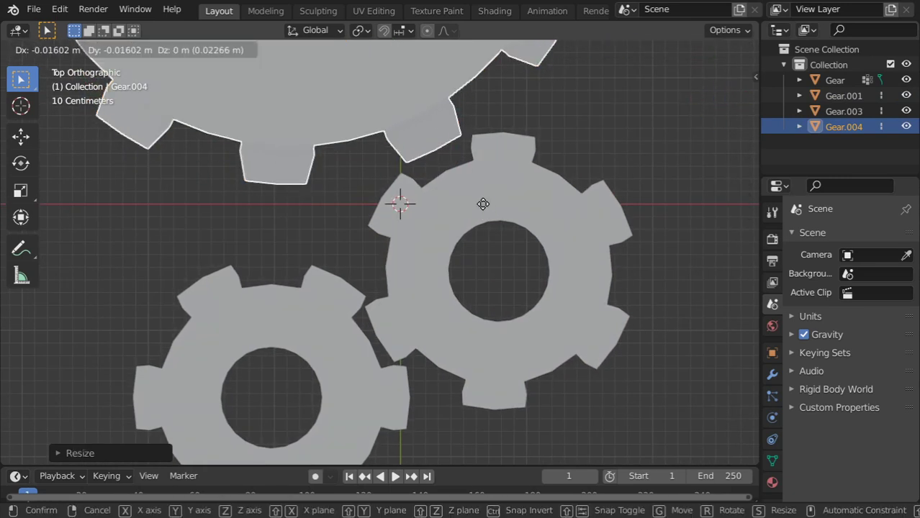
mouse_move(491, 218)
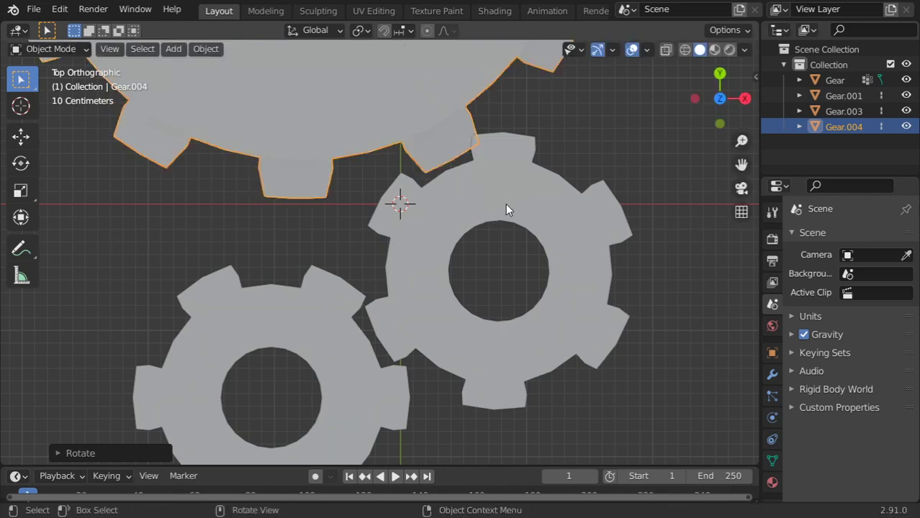
key("g")
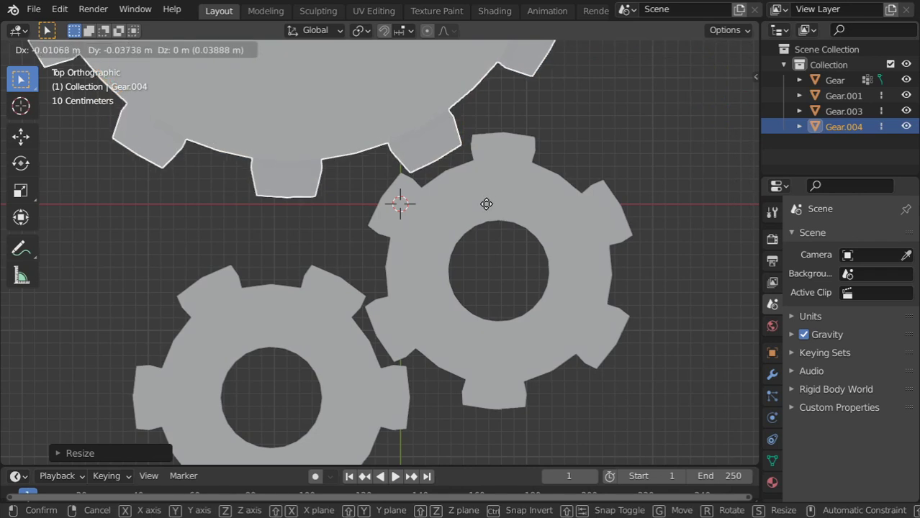
left_click(475, 209)
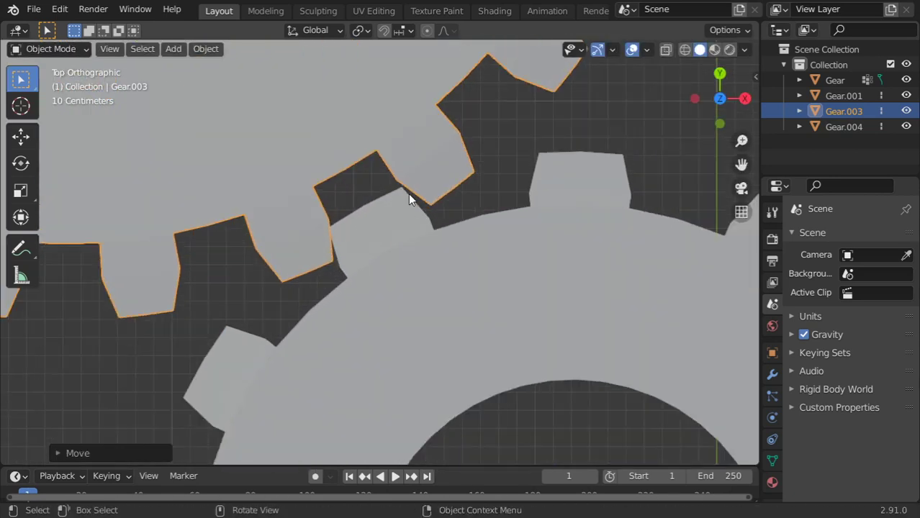
Step: Select all four gears and apply their scale with Ctrl+A > Scale
key("g")
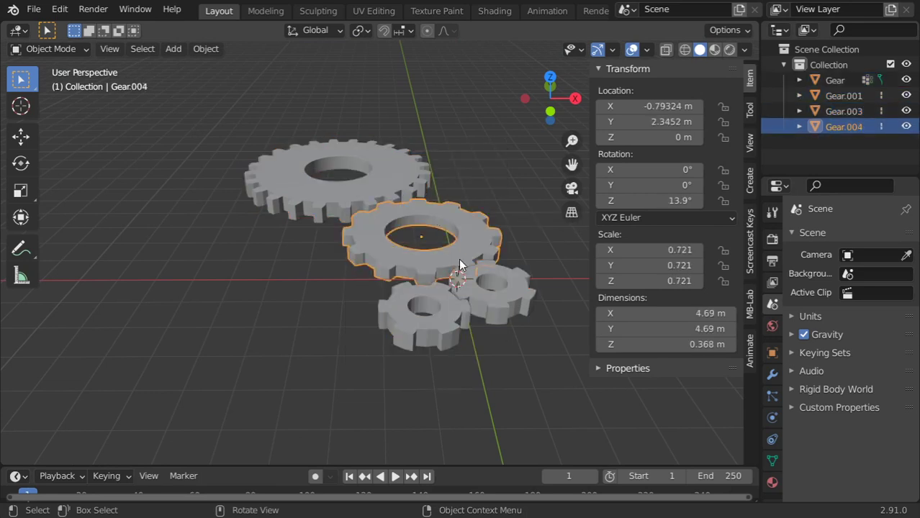
left_click(424, 317)
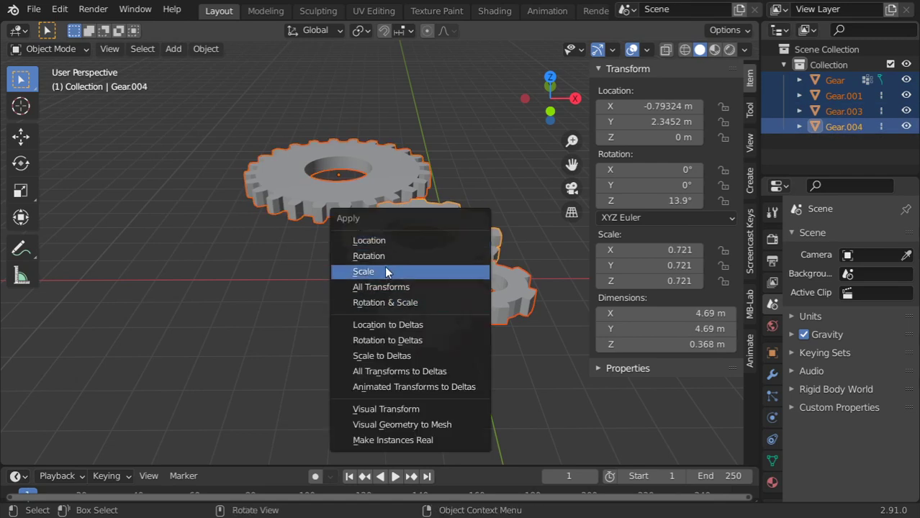
left_click(363, 272)
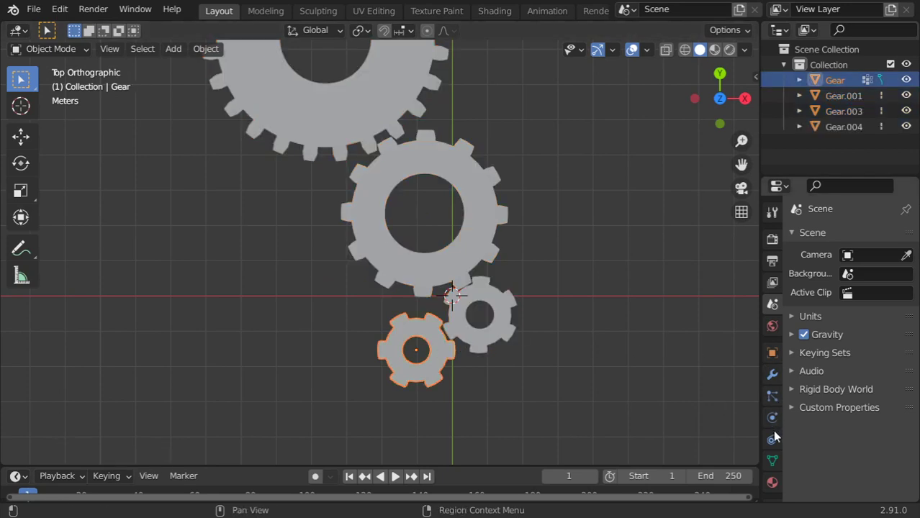
Step: Give Gear.001 a Copy Rotation constraint from Gear's Z in Add mode, then test-rotate Gear
left_click(481, 315)
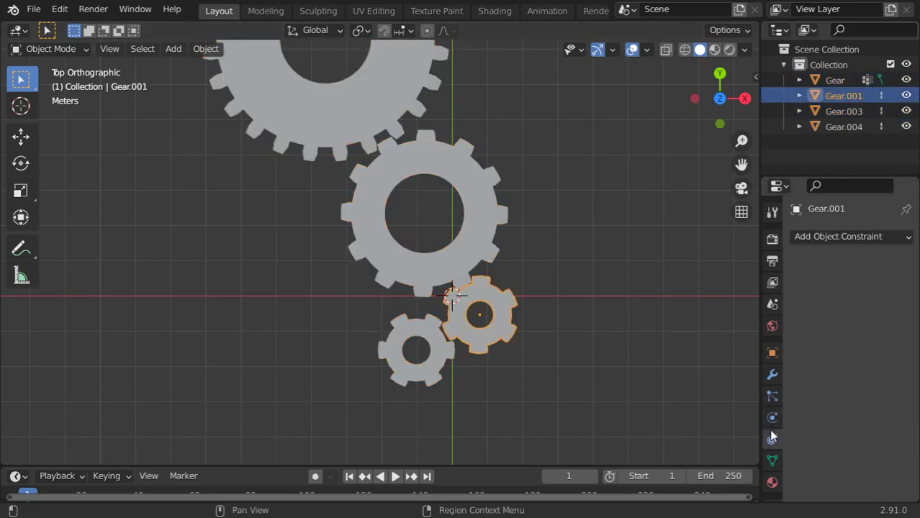
left_click(838, 236)
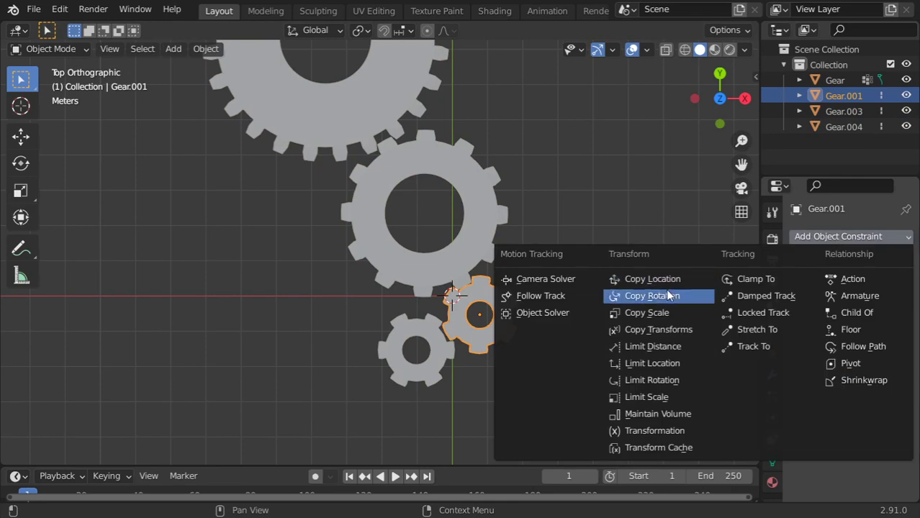
left_click(651, 296)
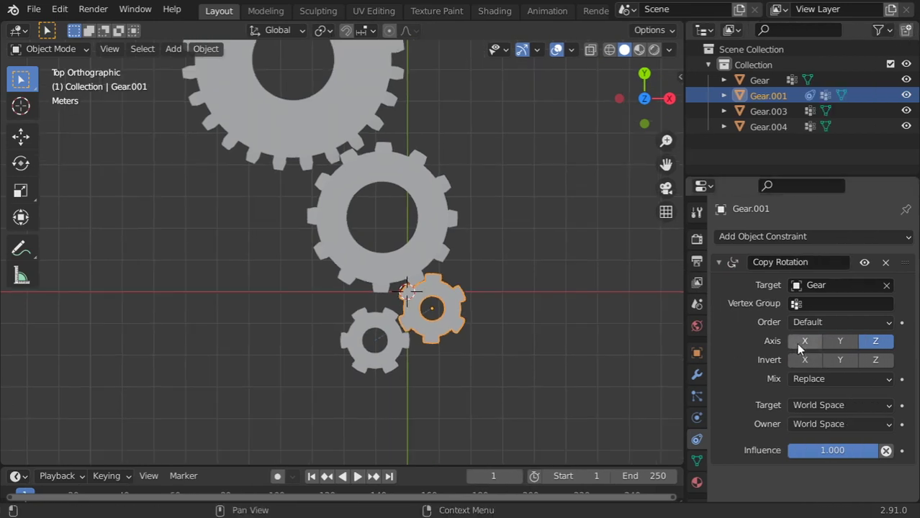
left_click(839, 378)
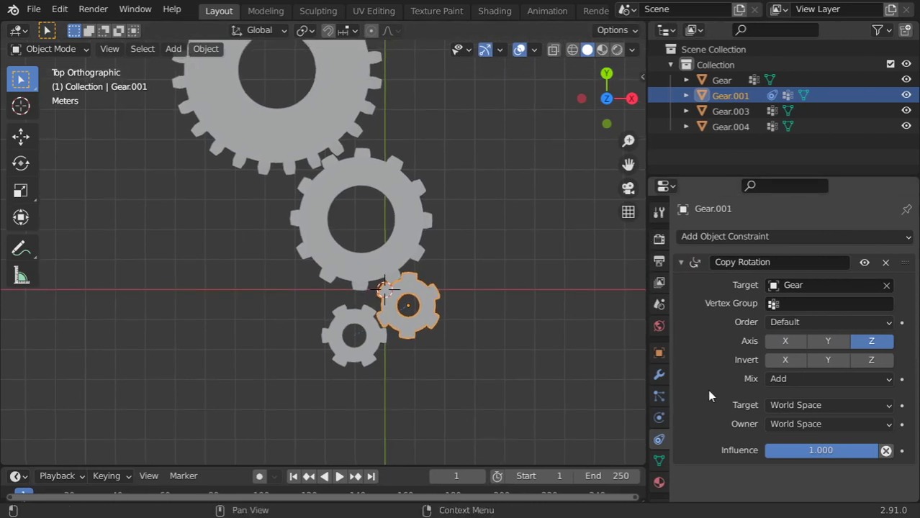
mouse_move(455, 334)
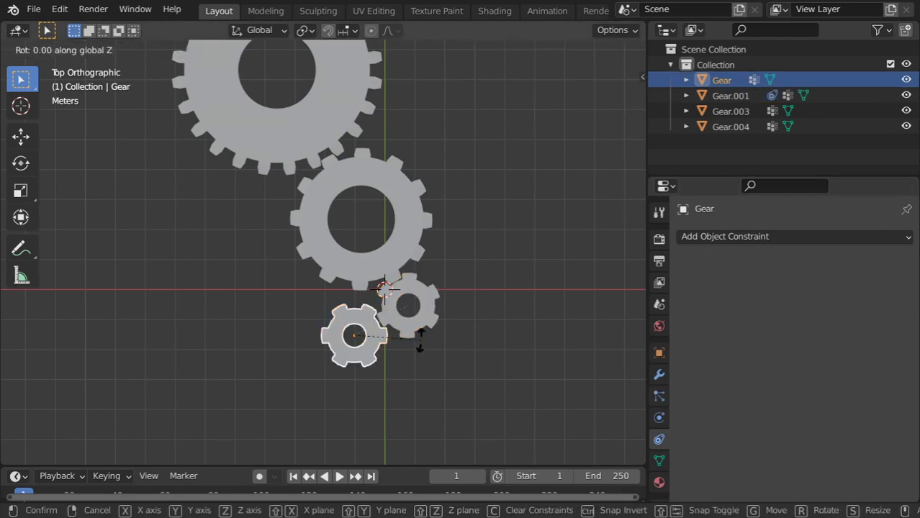
mouse_move(400, 374)
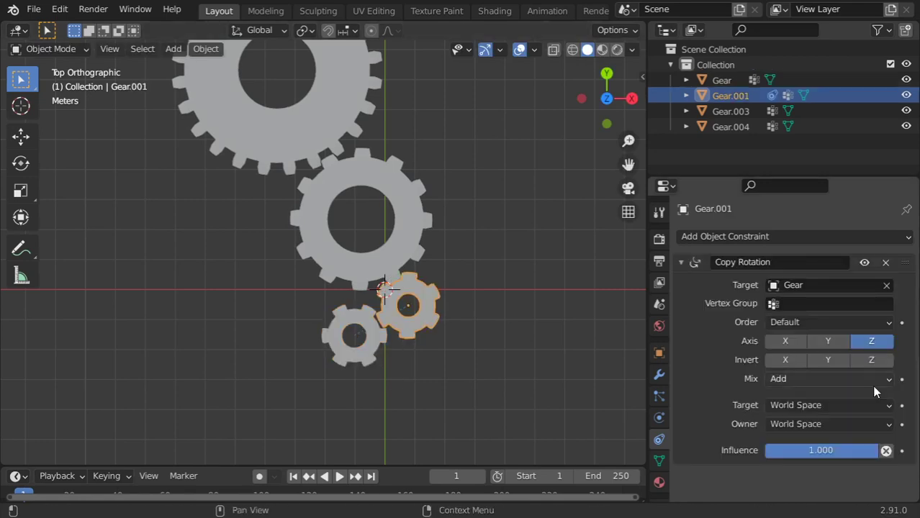
left_click(828, 322)
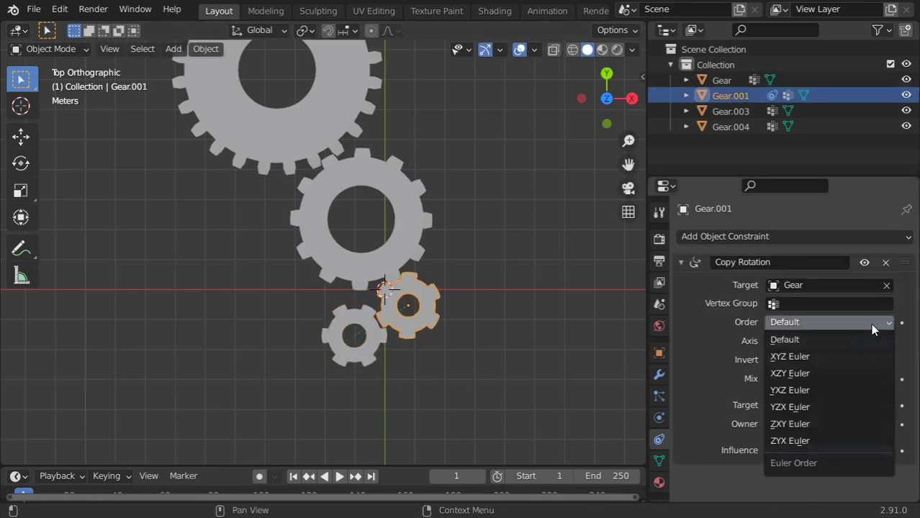
left_click(785, 340)
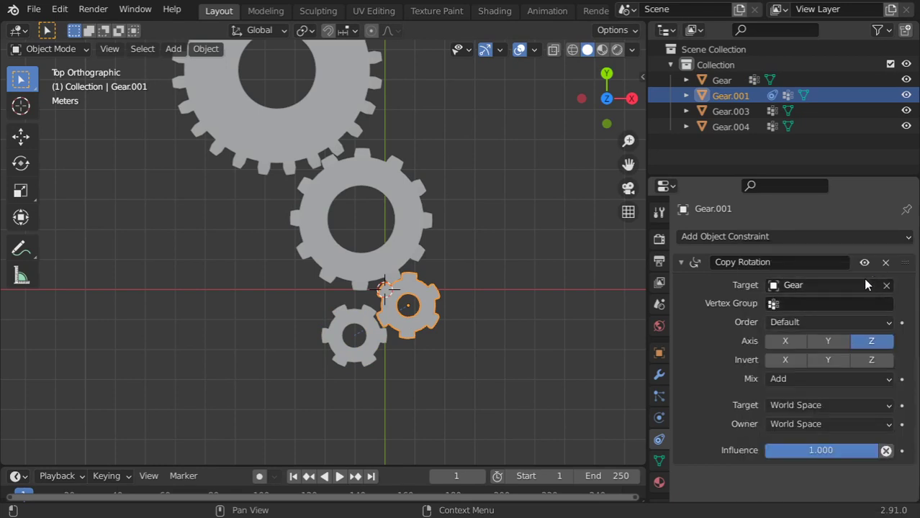
mouse_move(698, 360)
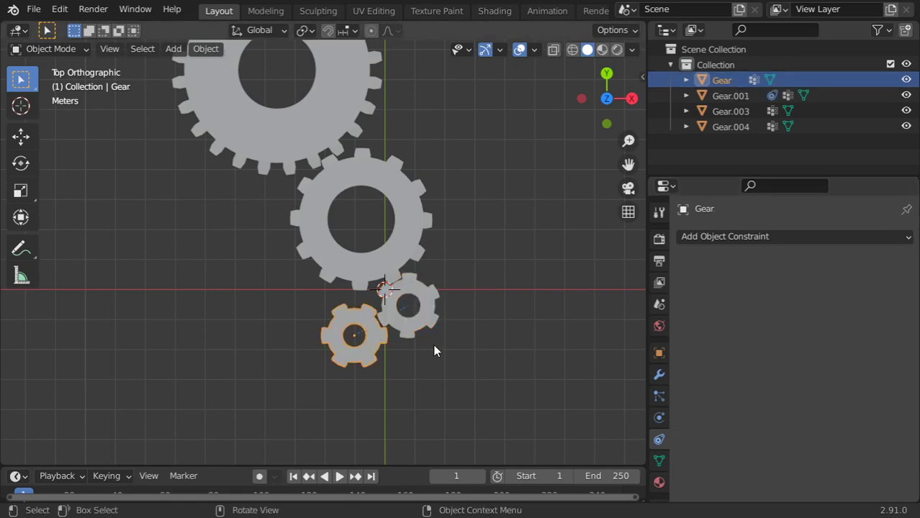
key("r")
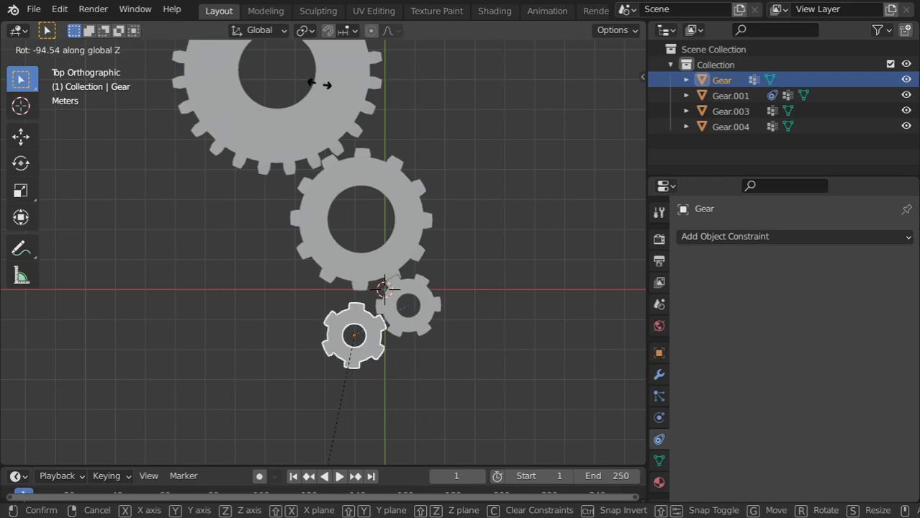
mouse_move(212, 108)
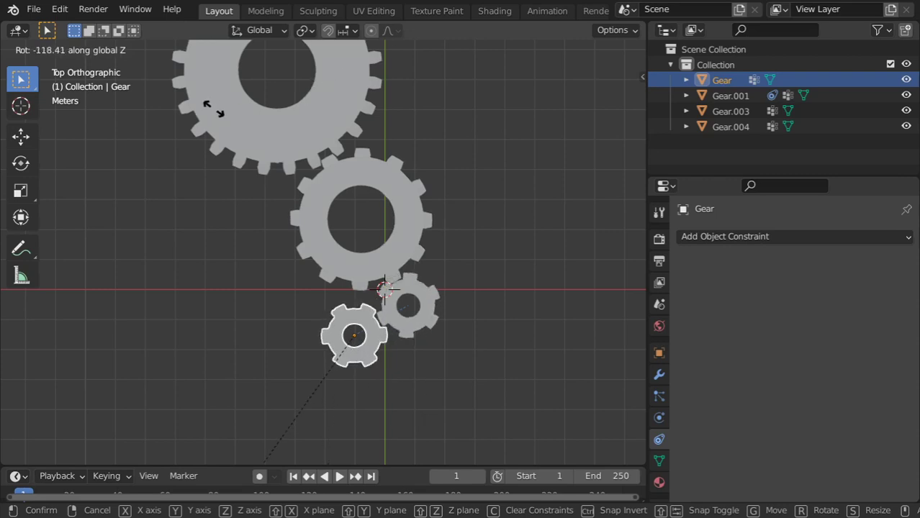
left_click(392, 288)
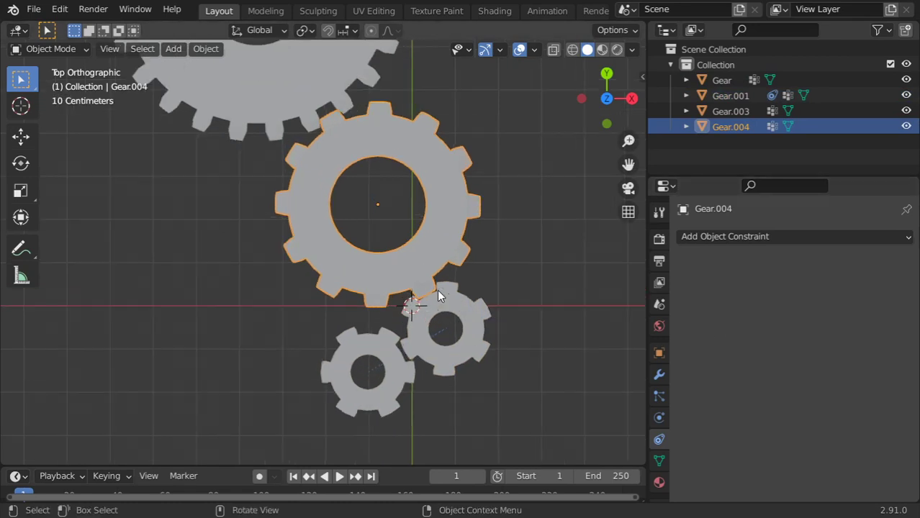
Step: Add a Copy Rotation constraint to Gear.004 following Gear.001's inverted Z, influence 0.5
left_click(792, 236)
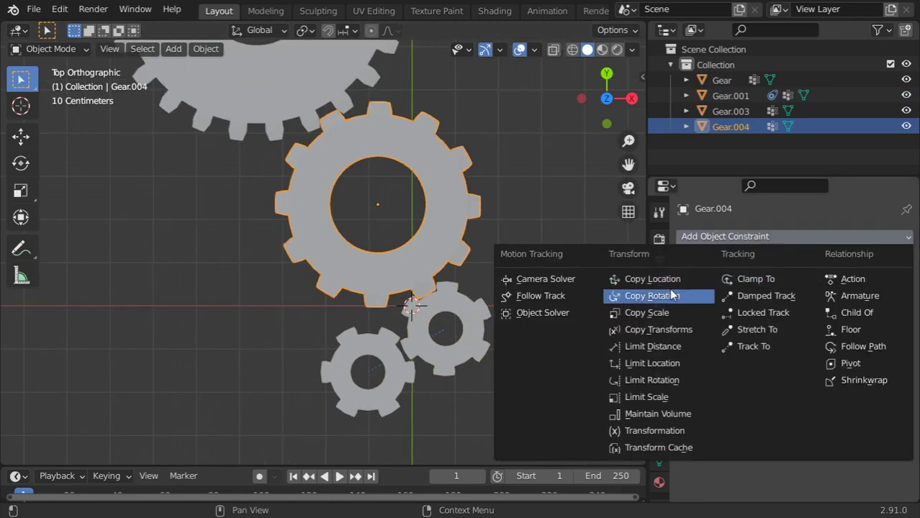
left_click(652, 296)
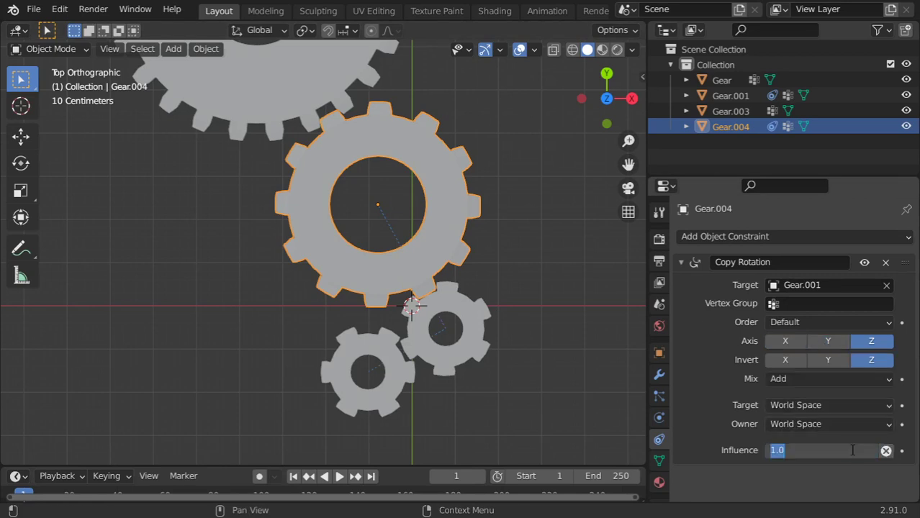
type("0.500")
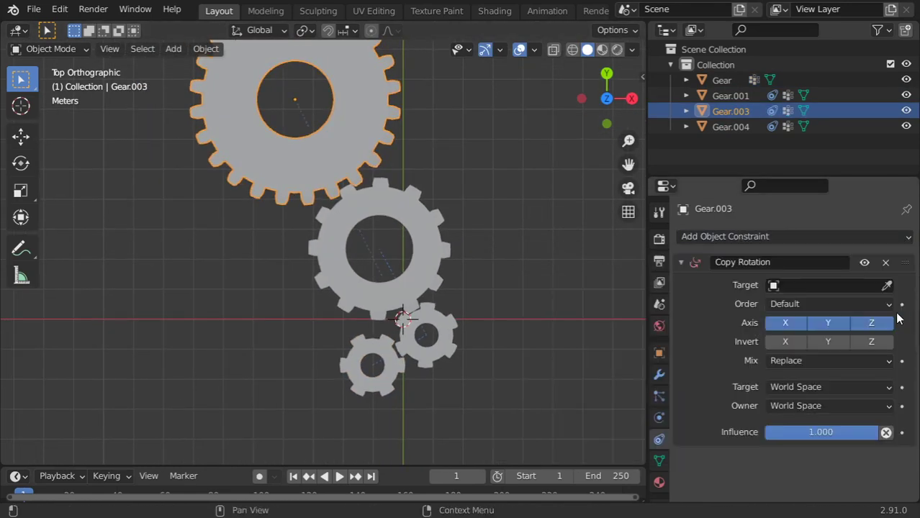
Step: Target Gear.003's Copy Rotation constraint at Gear.004 and choose its mix mode
left_click(828, 284)
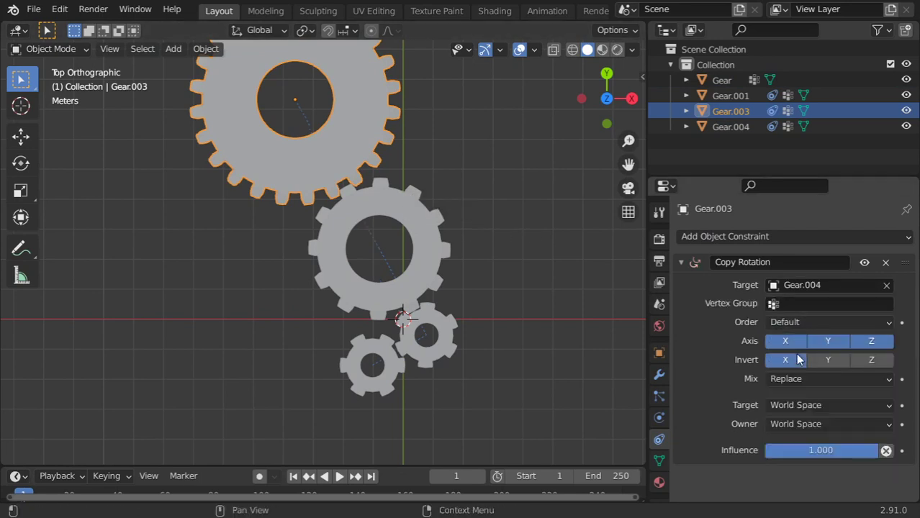
left_click(828, 377)
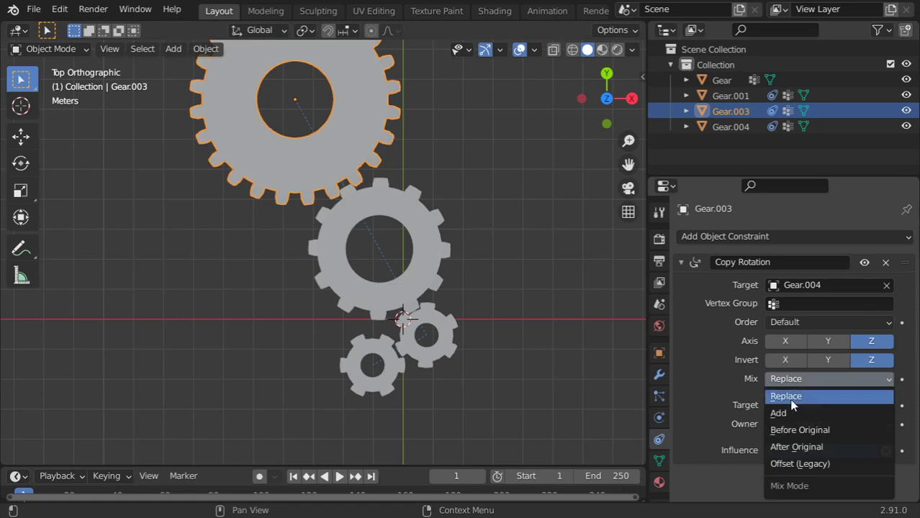
left_click(777, 413)
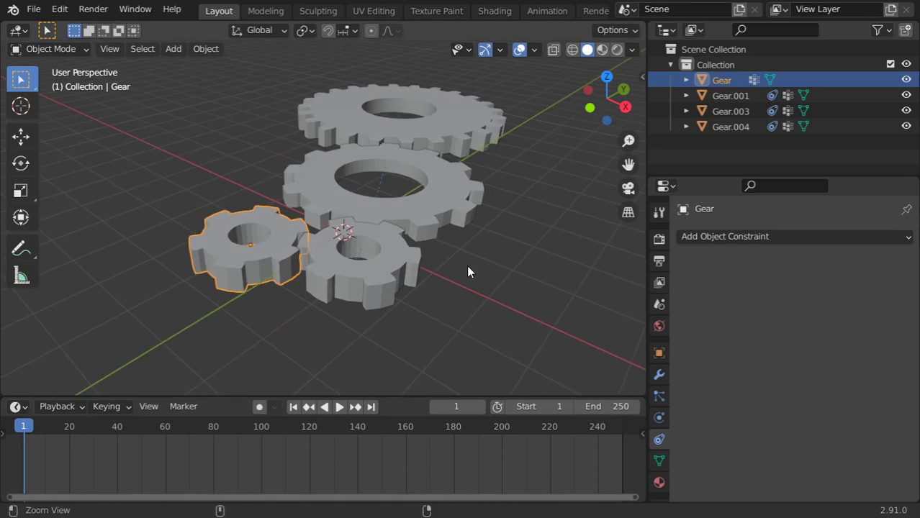
Step: Tilt the view into perspective and set the animation end frame to 200
left_click_drag(467, 272, 518, 314)
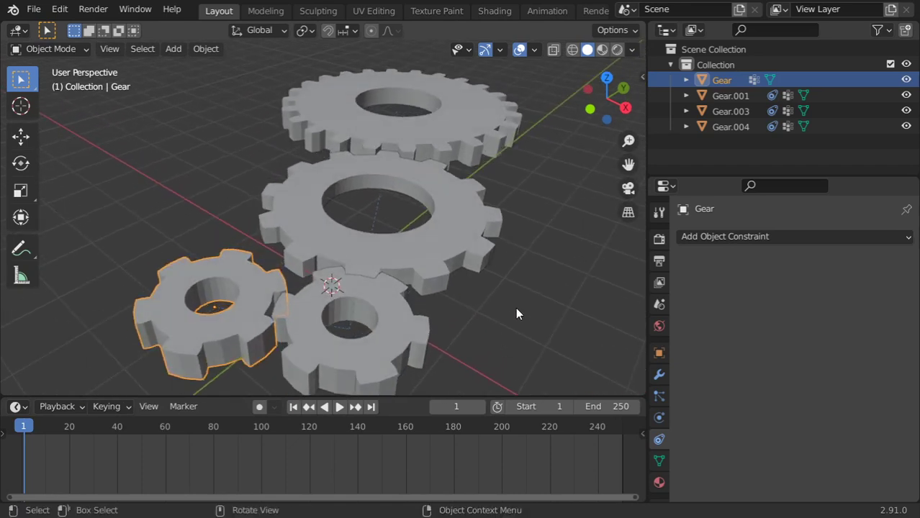
key("n")
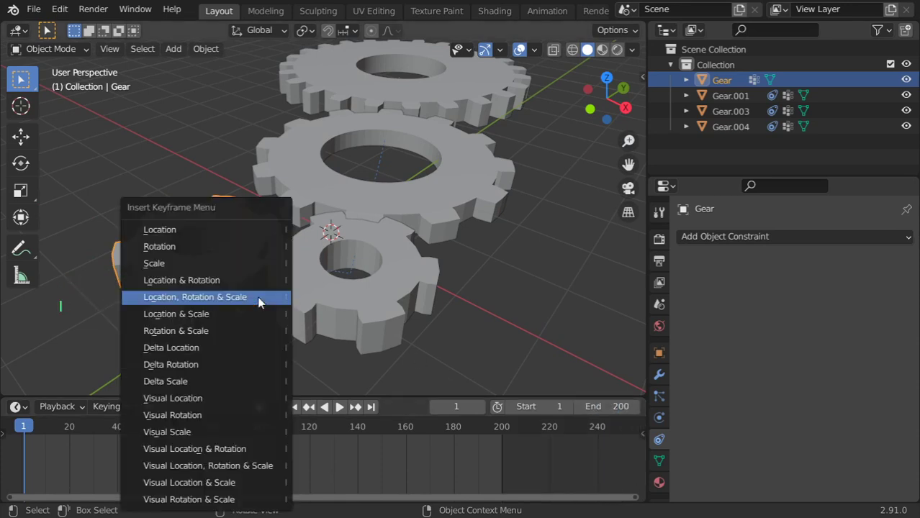
Step: Keyframe Gear at frames 1, 150 and 200, rotating it before the final key
left_click(194, 297)
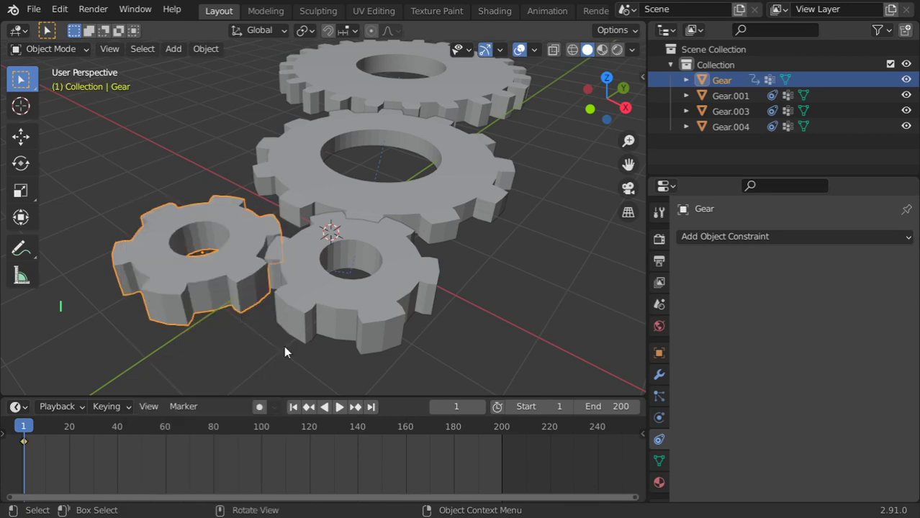
left_click(456, 406)
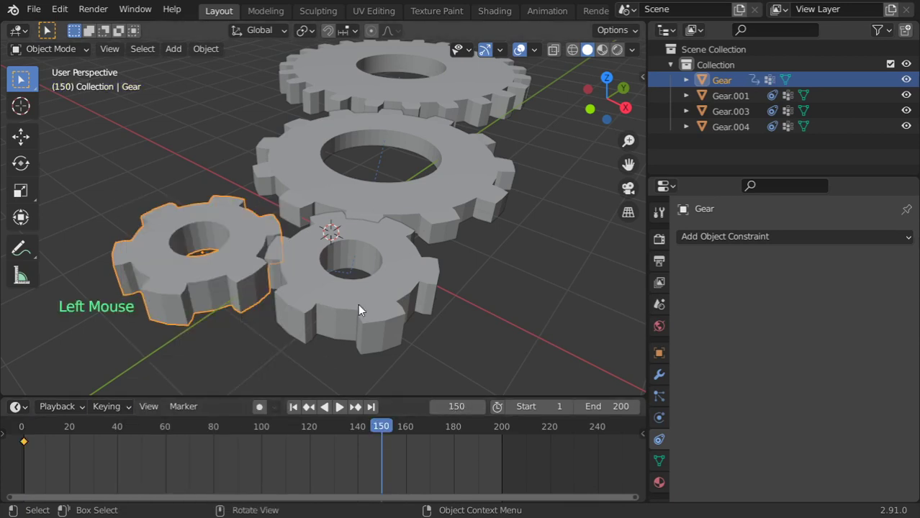
key("r")
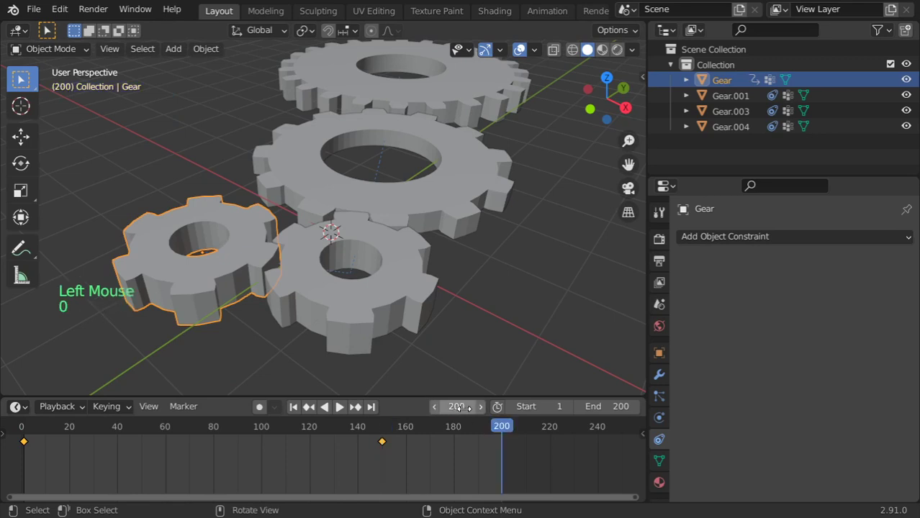
key("r")
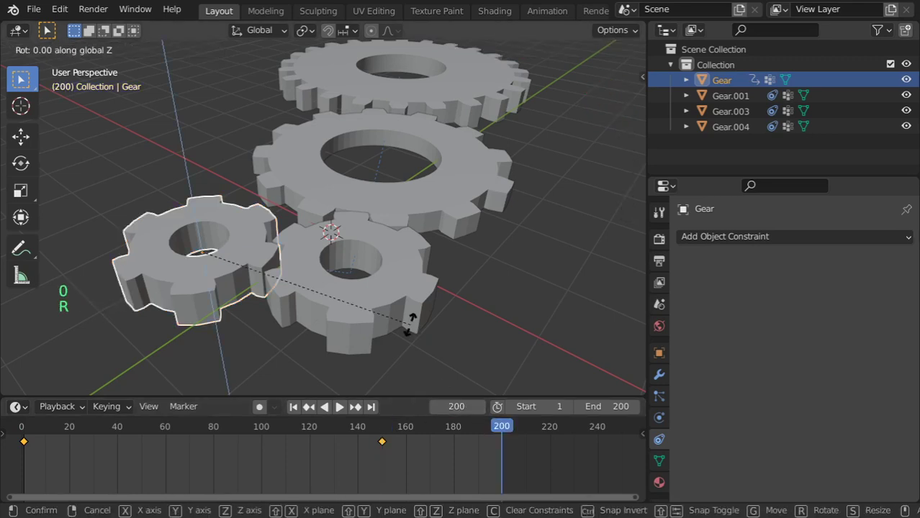
left_click(413, 329)
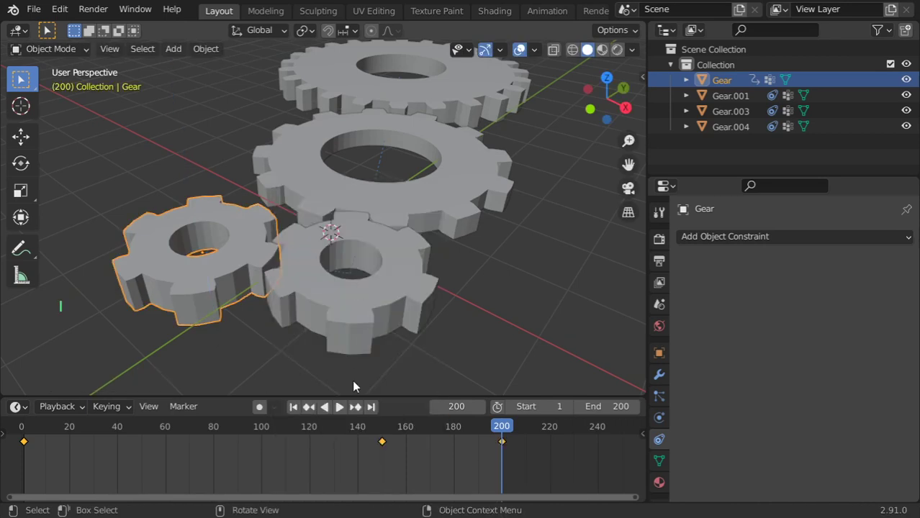
left_click(339, 407)
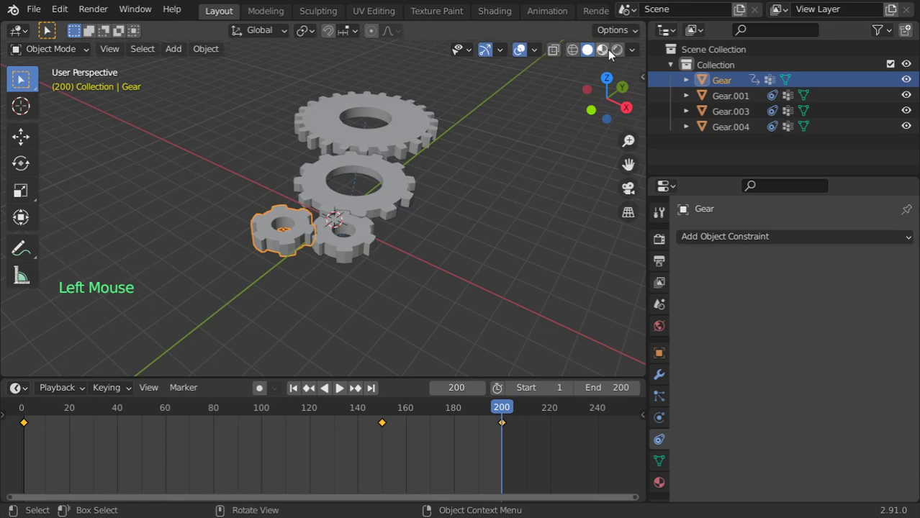
Step: Set viewport shading colour to Random, toggle the sidebar and zoom in
left_click(631, 50)
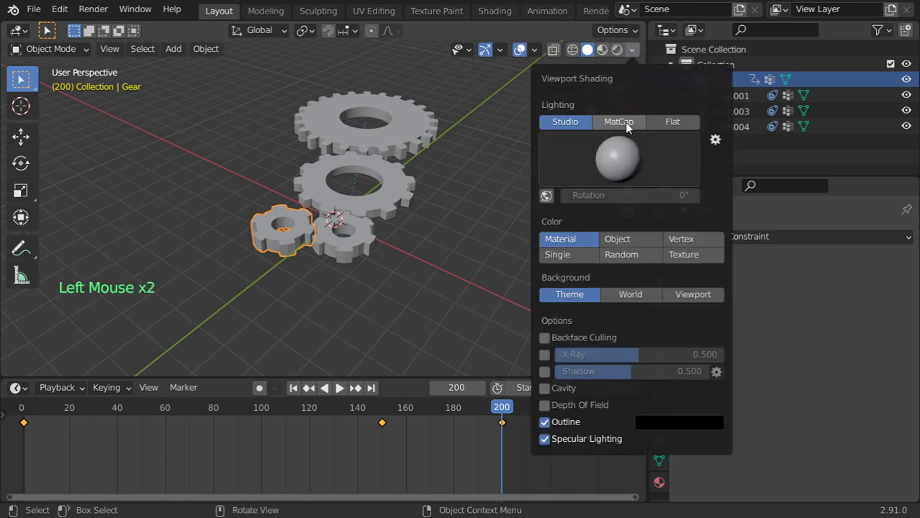
key("n")
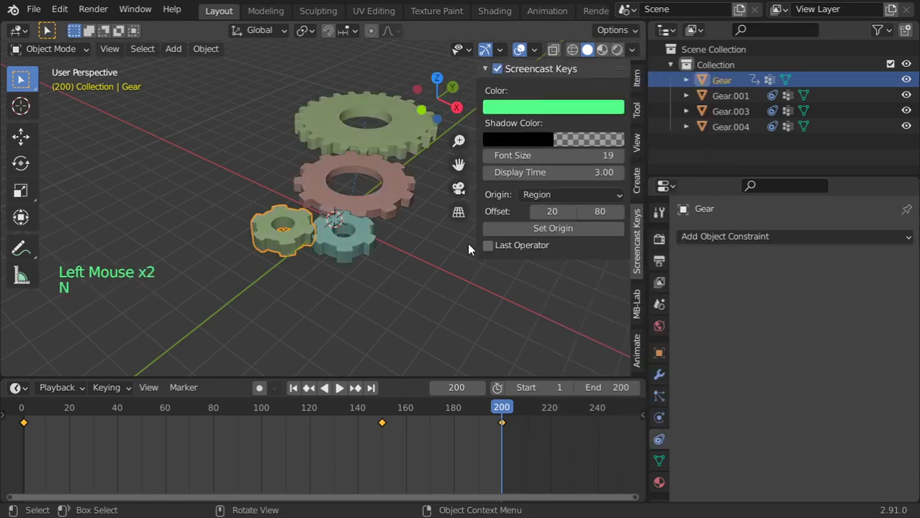
scroll("up", 3)
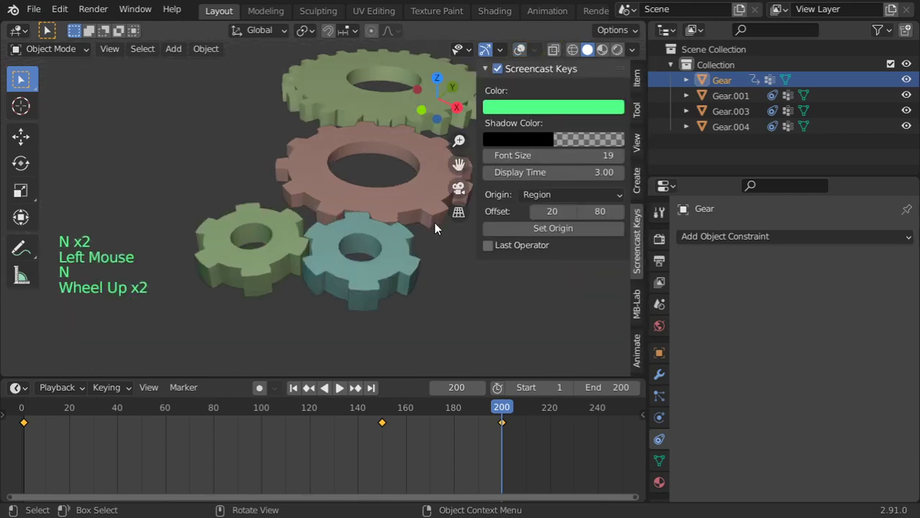
key("N")
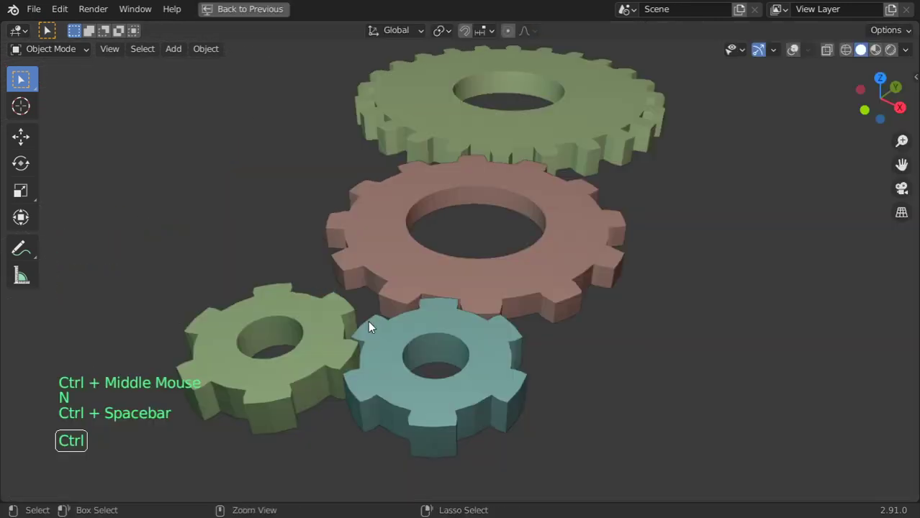
Step: Adjust the zoom while the coloured gear animation plays in the maximized view
scroll("down", 3)
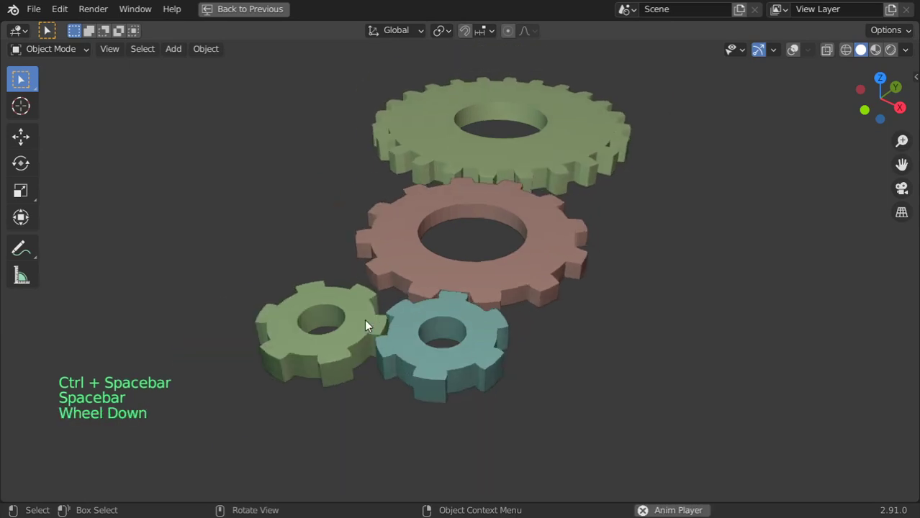
scroll("up", 3)
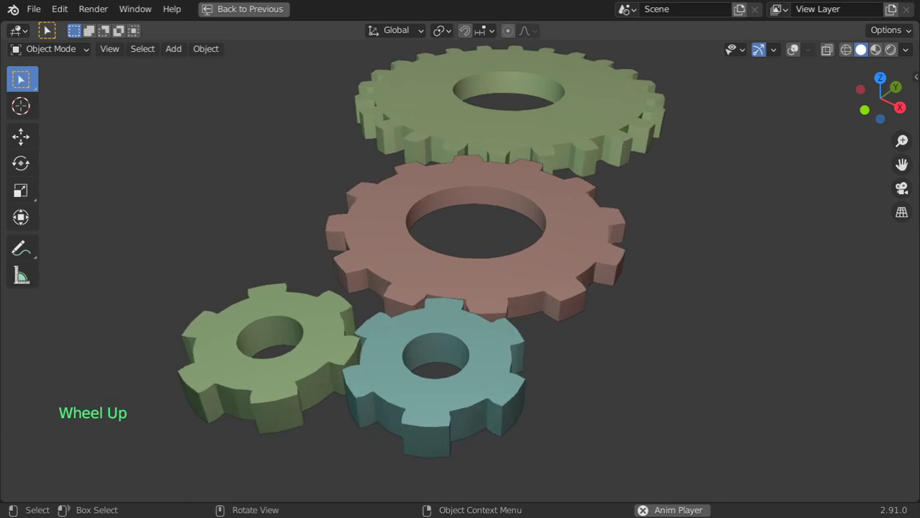
scroll("up", 3)
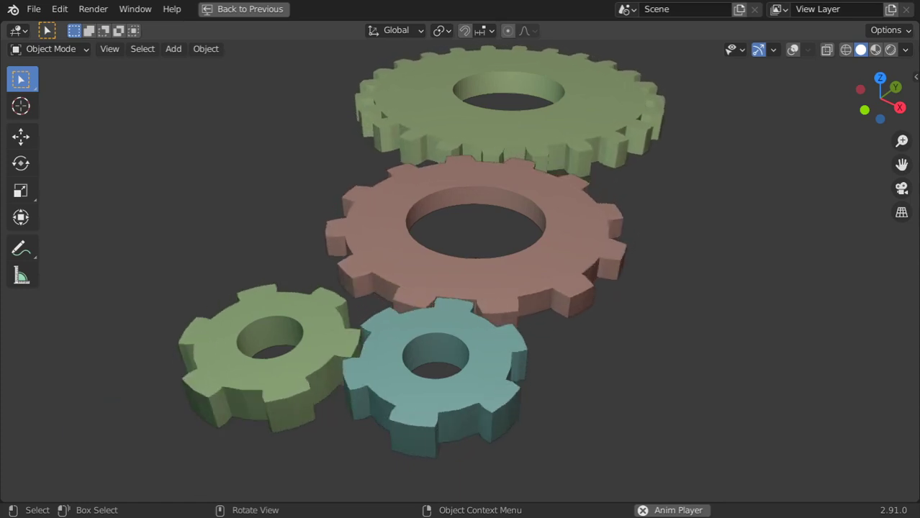